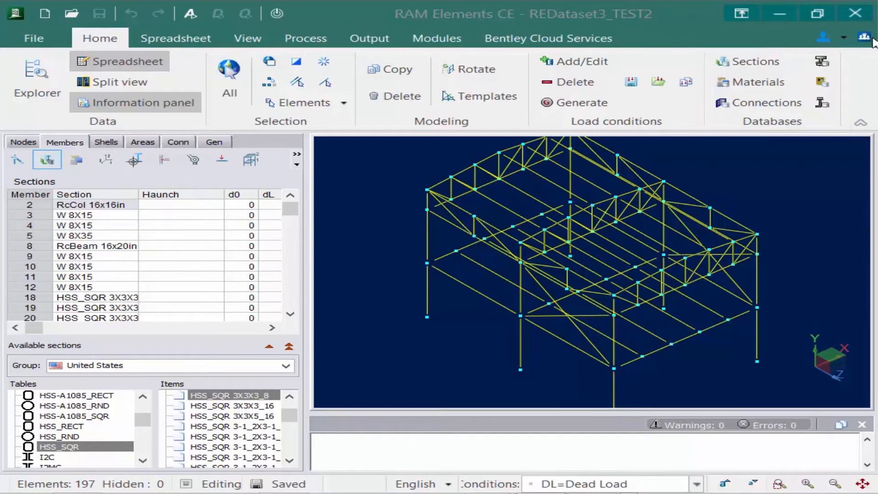
{"action": "mouse_move", "coordinate": [735, 66]}
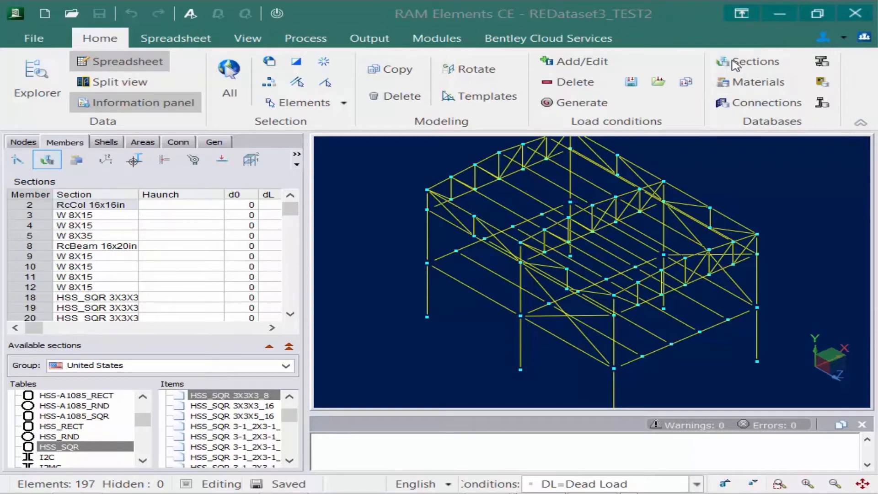
Step: Open the Sections database from the Home ribbon's Databases panel
{"action": "left_click", "coordinate": [755, 62]}
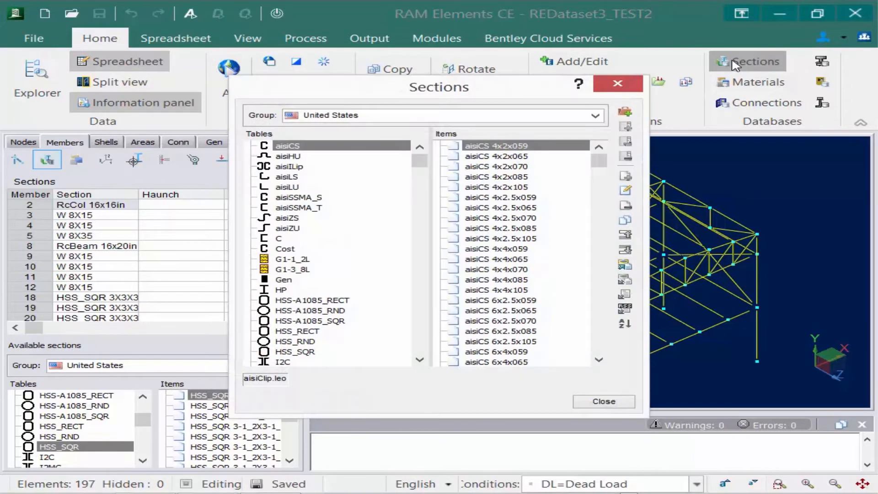
{"action": "mouse_move", "coordinate": [487, 93]}
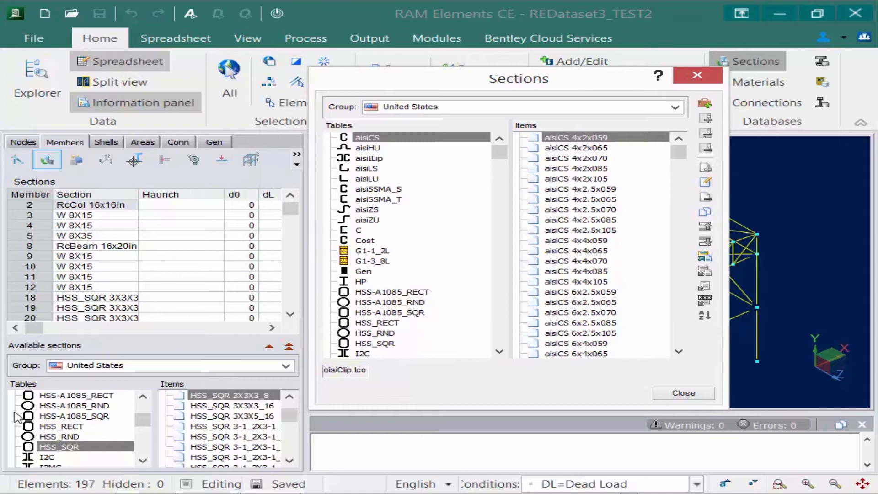
{"action": "mouse_move", "coordinate": [169, 346]}
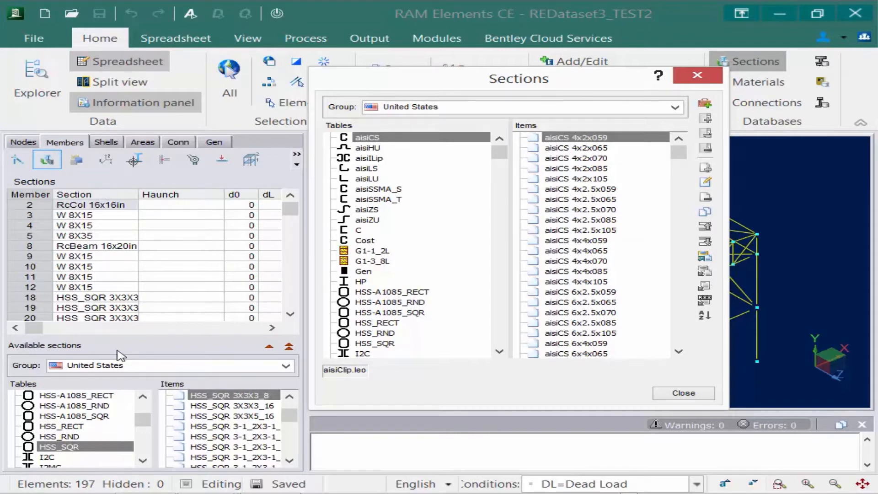
{"action": "mouse_move", "coordinate": [335, 74]}
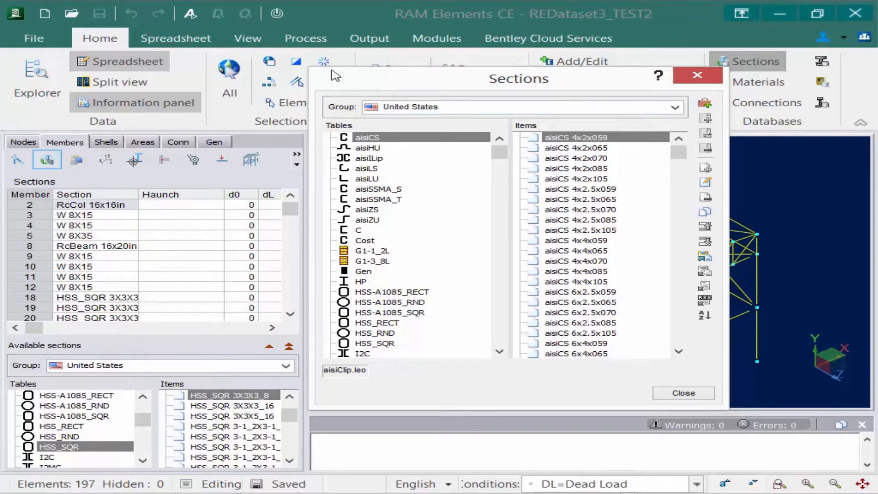
{"action": "mouse_move", "coordinate": [324, 67]}
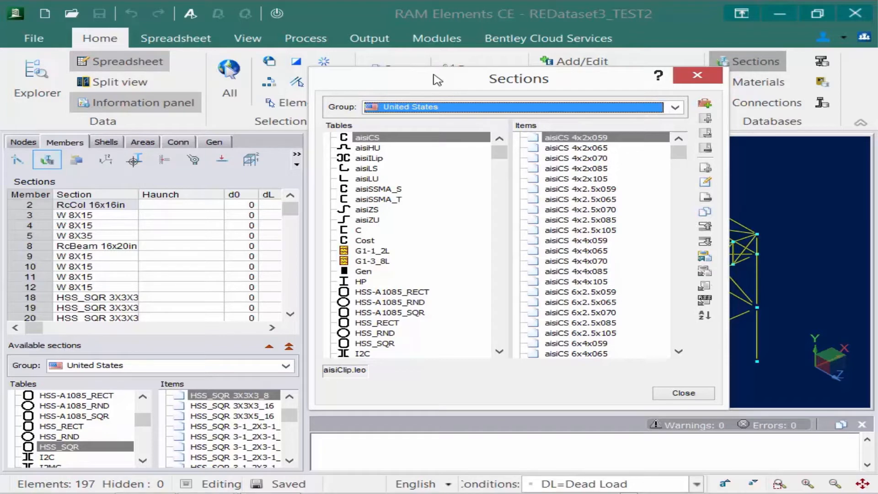
{"action": "mouse_move", "coordinate": [510, 230]}
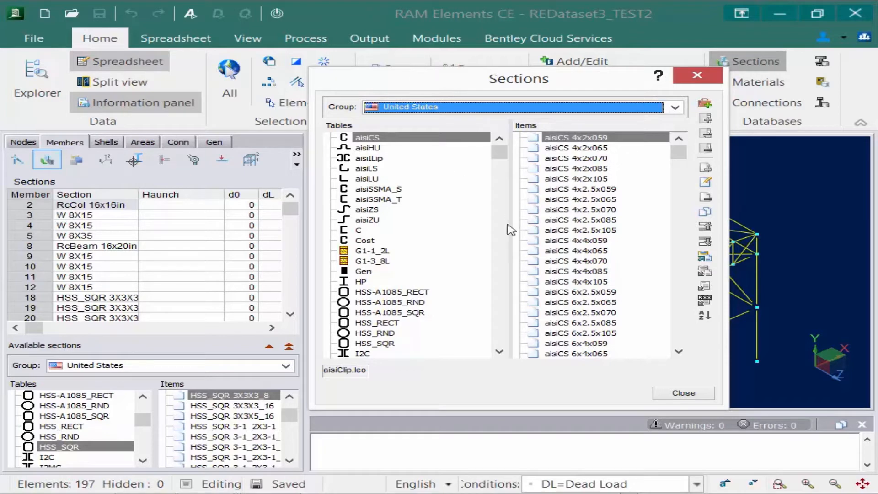
Step: View the W 8X15 section's properties from the W table, then close them unchanged
{"action": "scroll", "scroll_direction": "down", "scroll_amount": 3}
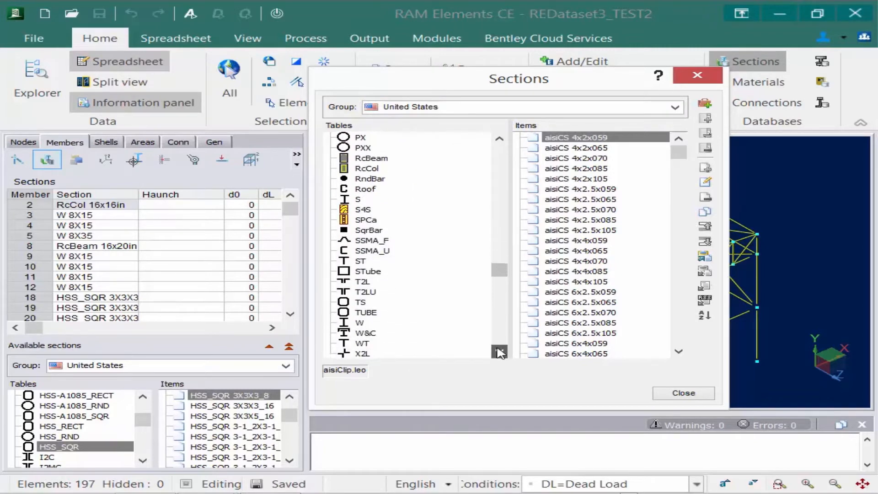
{"action": "left_click", "coordinate": [360, 281]}
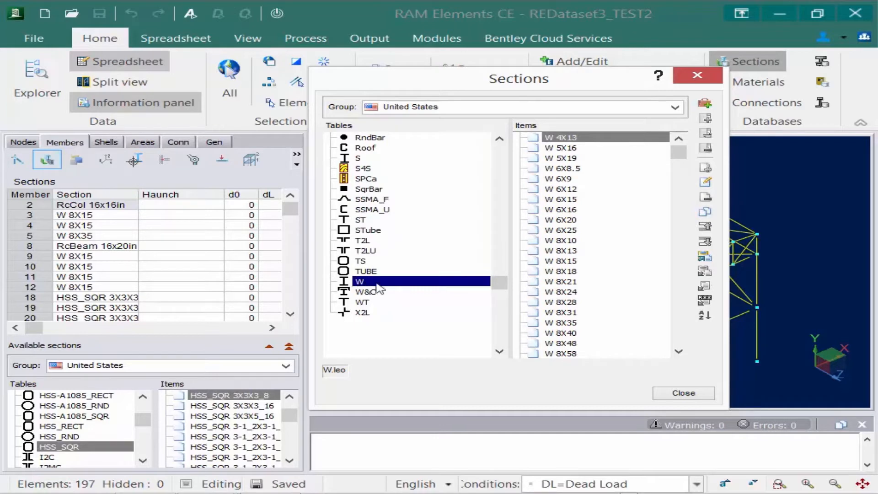
{"action": "left_click", "coordinate": [561, 261]}
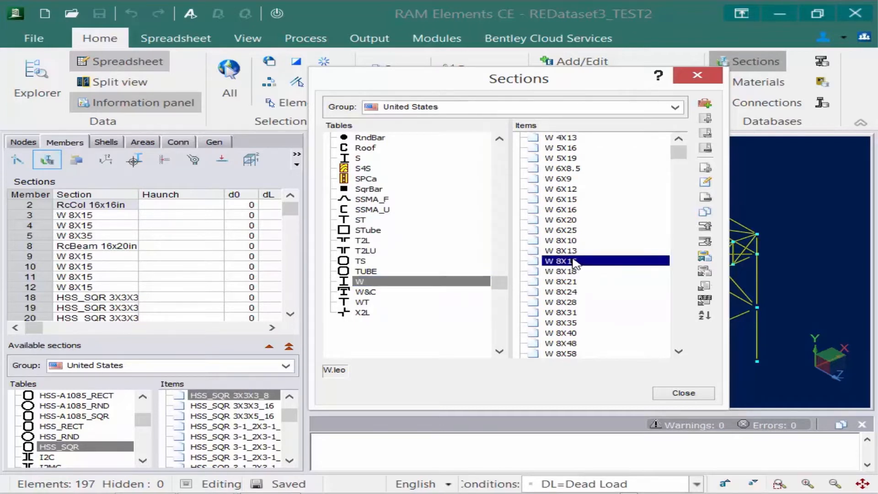
{"action": "double_click", "coordinate": [559, 260]}
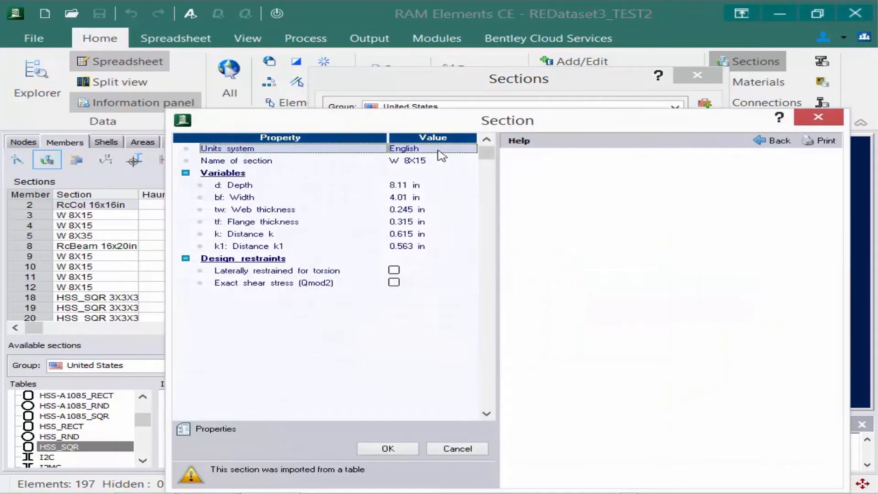
{"action": "mouse_move", "coordinate": [656, 251]}
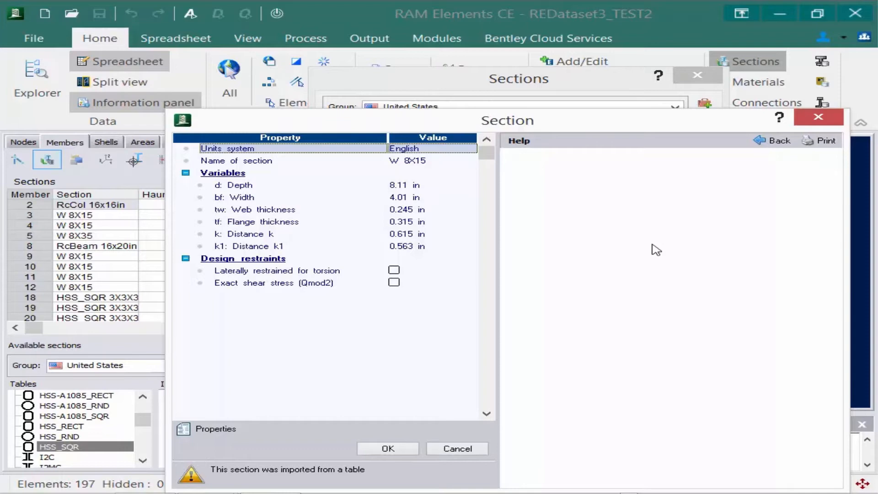
{"action": "mouse_move", "coordinate": [409, 238]}
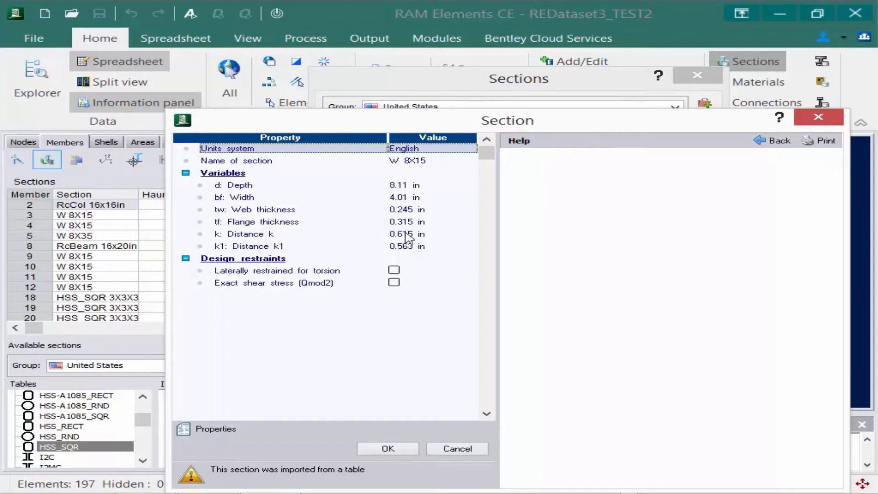
{"action": "mouse_move", "coordinate": [432, 244]}
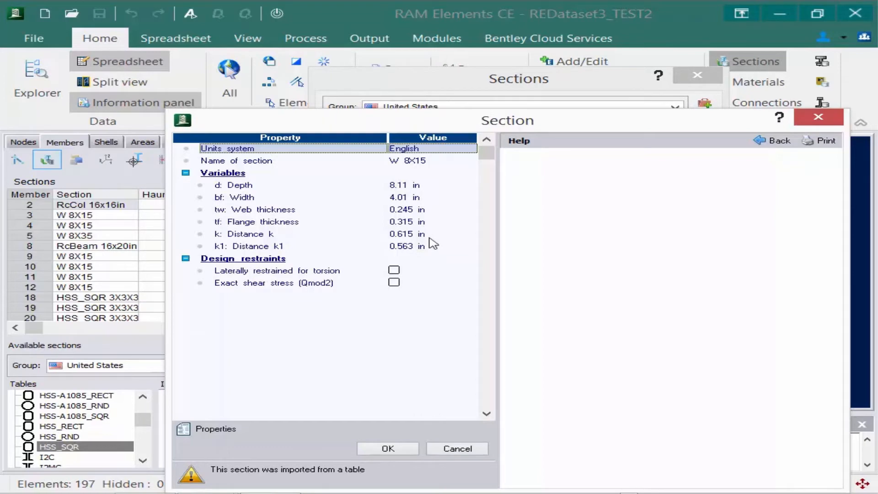
{"action": "mouse_move", "coordinate": [561, 120]}
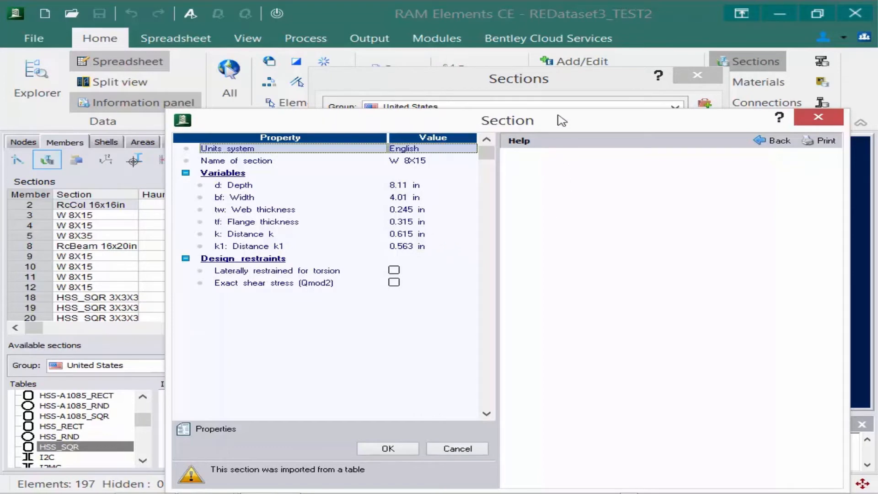
{"action": "left_click", "coordinate": [388, 448]}
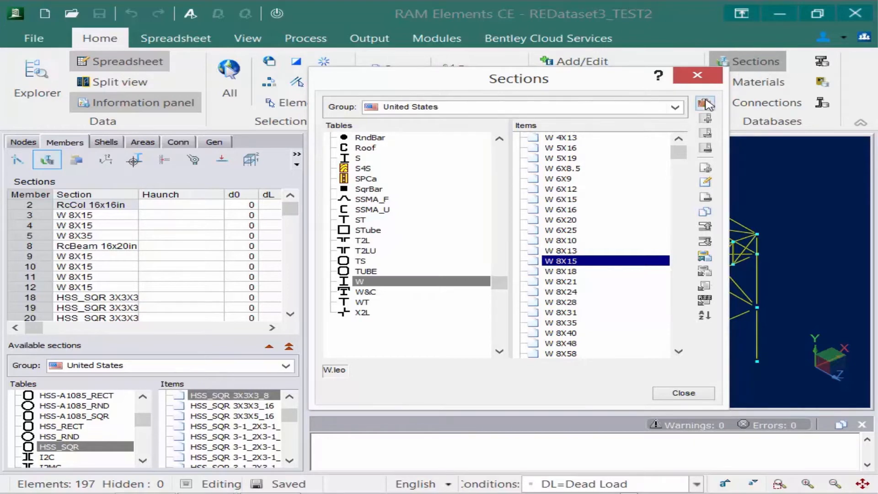
Step: Create a new section group named 'Training Video'
{"action": "left_click", "coordinate": [705, 103]}
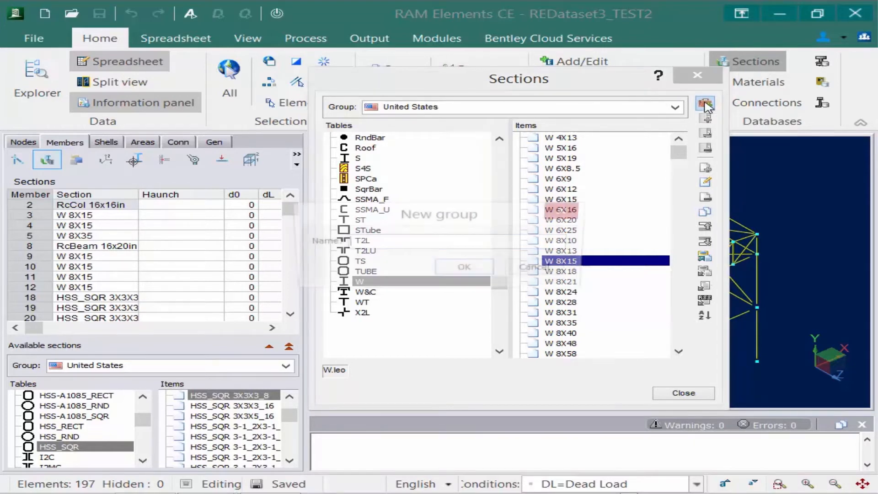
{"action": "left_click", "coordinate": [705, 104]}
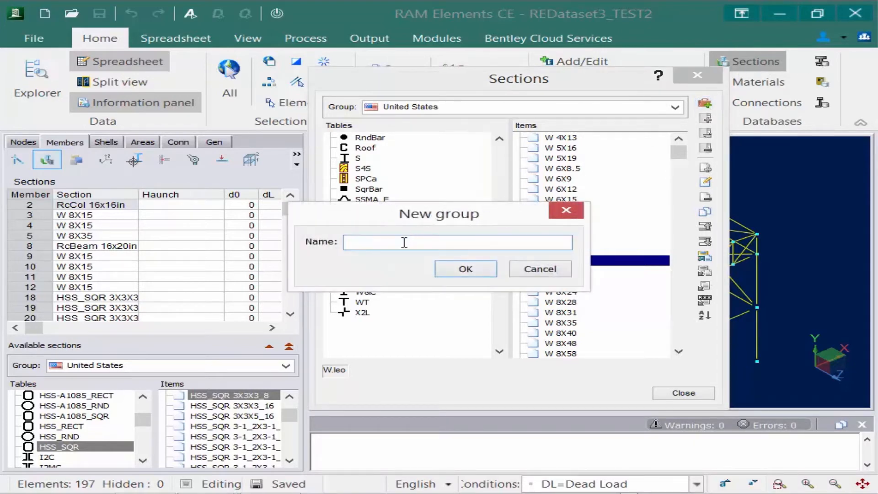
{"action": "type", "text": "Training V"}
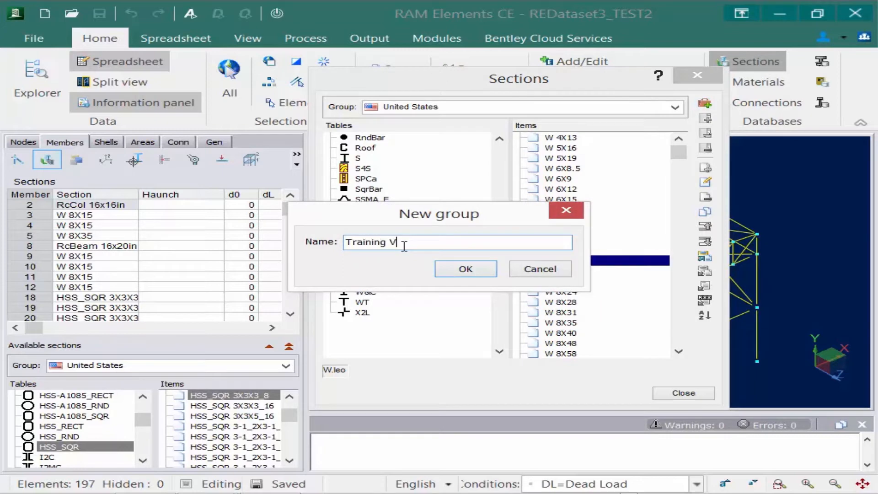
{"action": "type", "text": "ideo"}
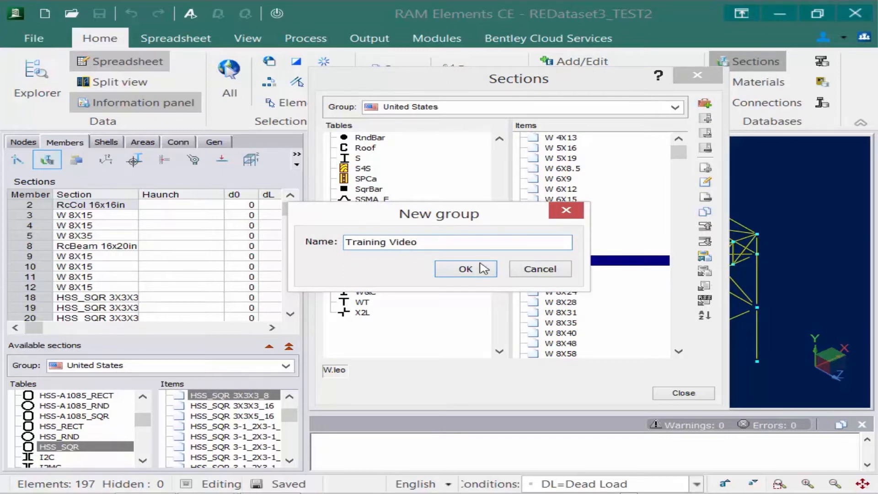
{"action": "left_click", "coordinate": [466, 269]}
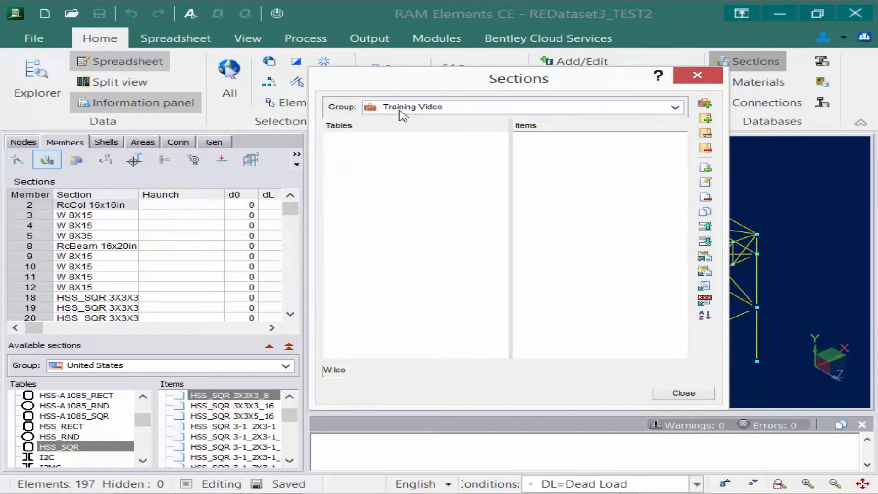
{"action": "mouse_move", "coordinate": [453, 118]}
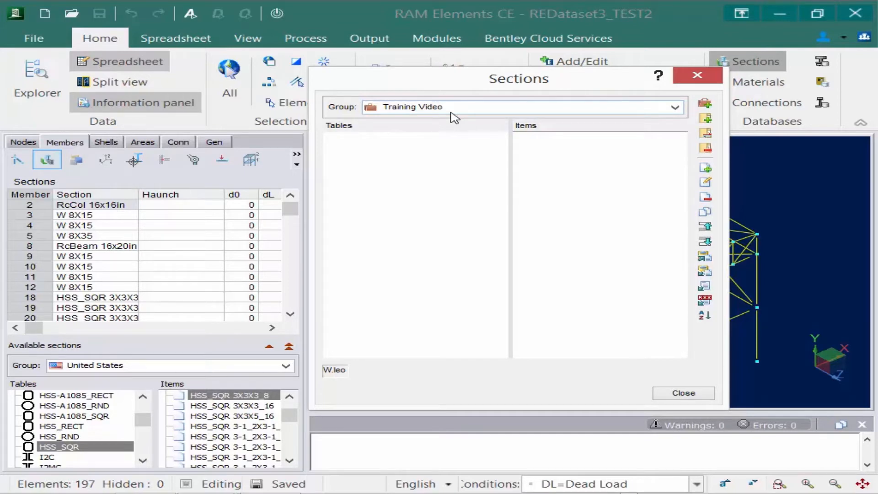
{"action": "mouse_move", "coordinate": [541, 128]}
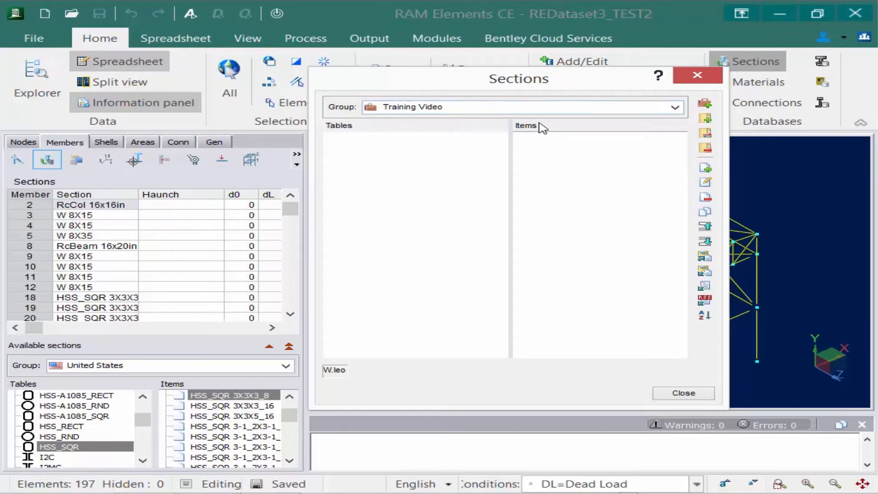
{"action": "mouse_move", "coordinate": [680, 128]}
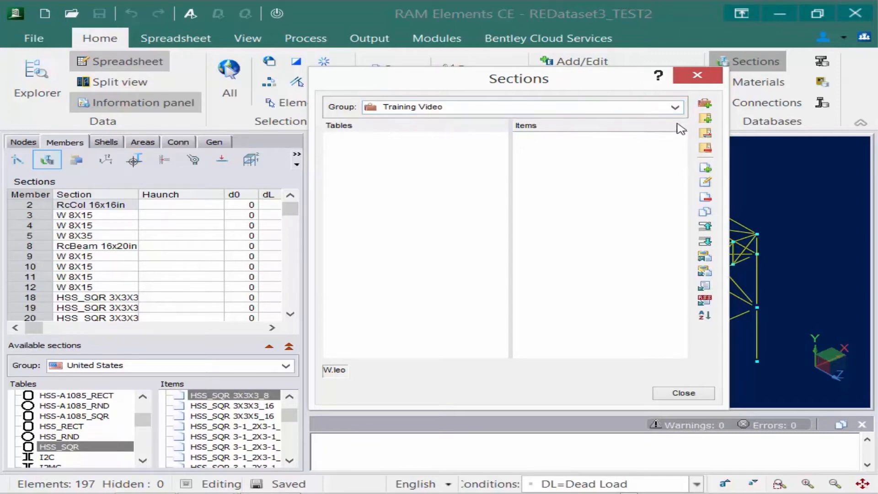
{"action": "mouse_move", "coordinate": [704, 119]}
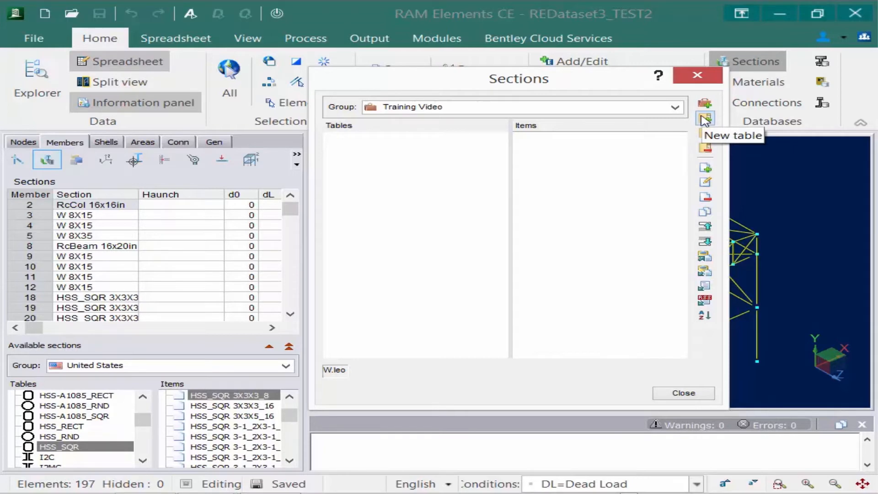
Step: Start a new table named Roof in the Training Video group
{"action": "left_click", "coordinate": [705, 119]}
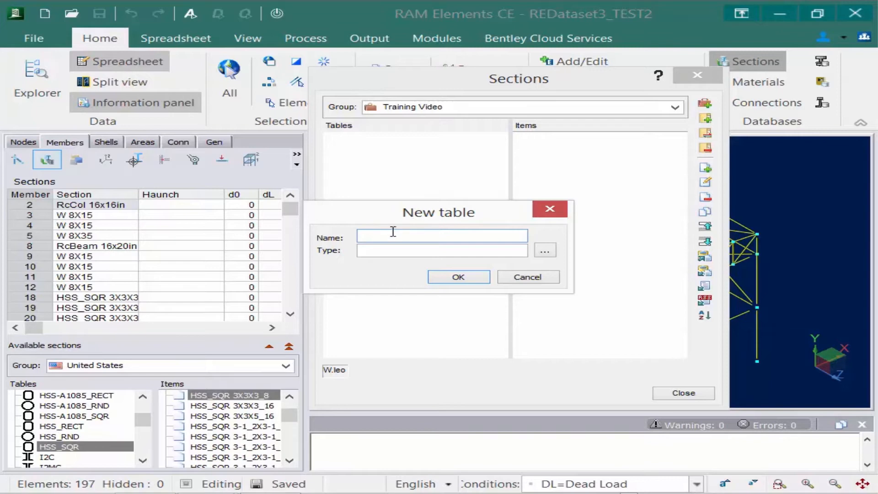
{"action": "type", "text": "Roof"}
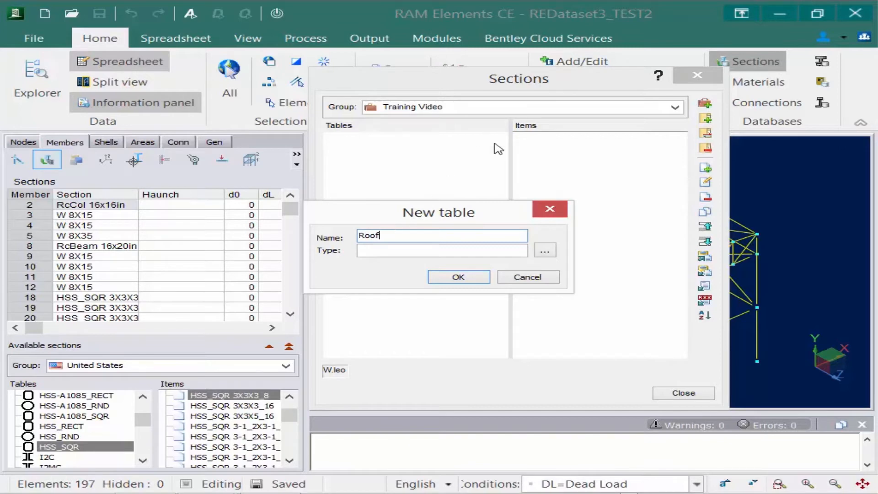
{"action": "left_click", "coordinate": [441, 250]}
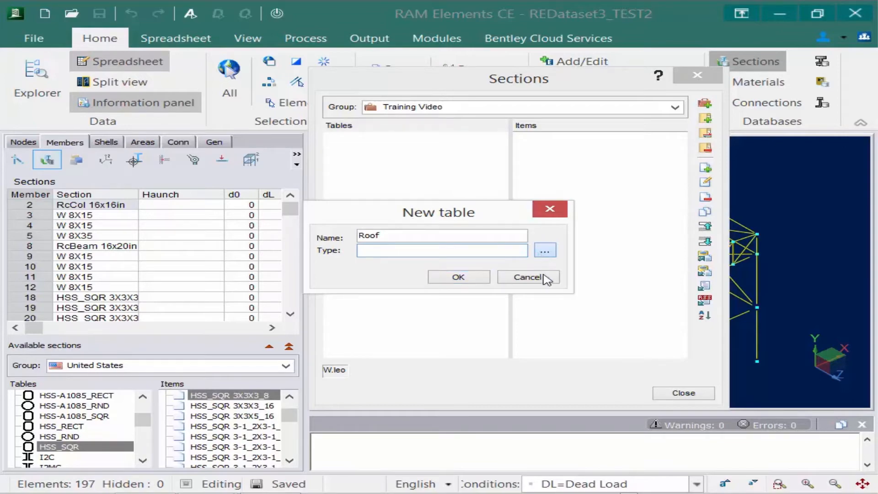
{"action": "left_click", "coordinate": [543, 250]}
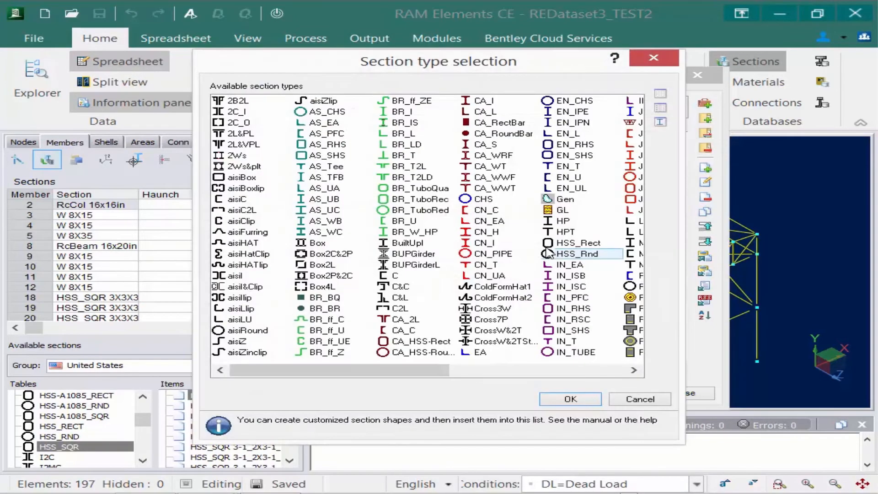
Step: Assign the aisiClip section type to the Roof table and create it
{"action": "left_click", "coordinate": [489, 220]}
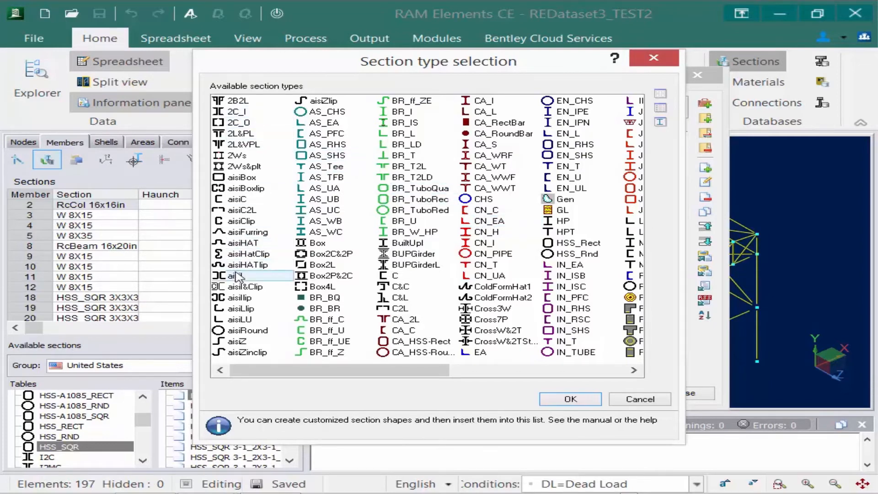
{"action": "left_click", "coordinate": [241, 221]}
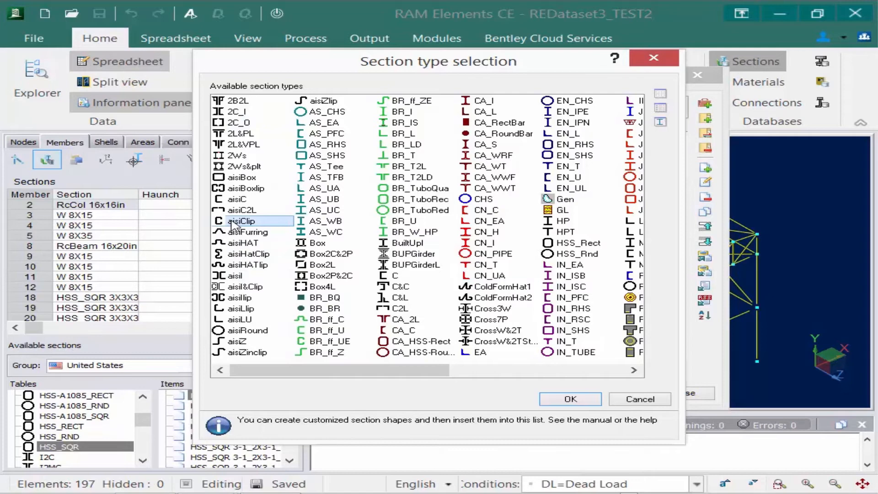
{"action": "mouse_move", "coordinate": [581, 417]}
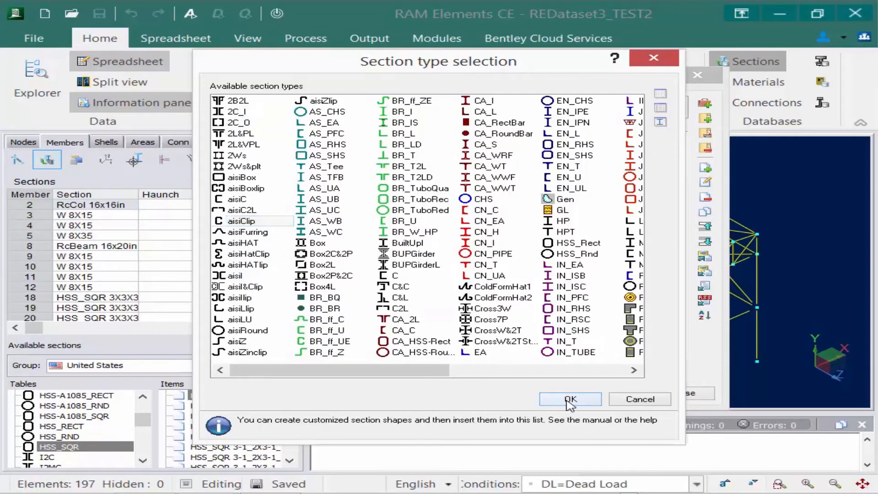
{"action": "left_click", "coordinate": [570, 399]}
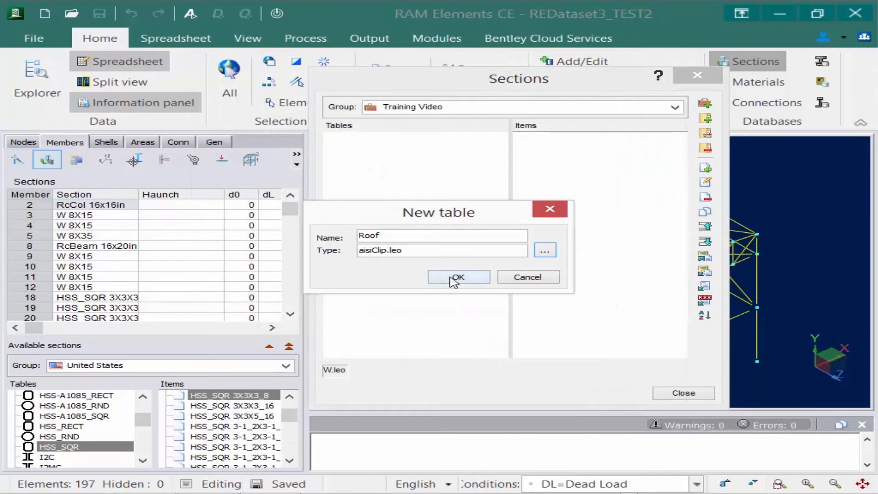
{"action": "left_click", "coordinate": [457, 277]}
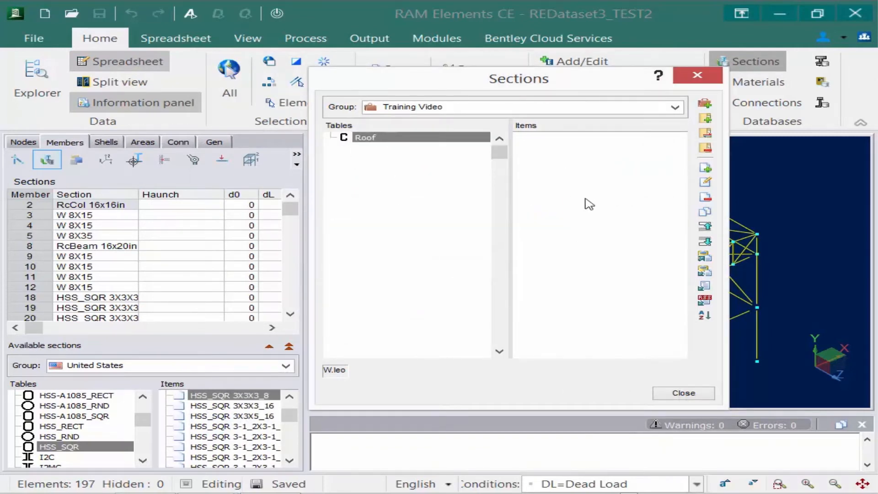
{"action": "mouse_move", "coordinate": [363, 138]}
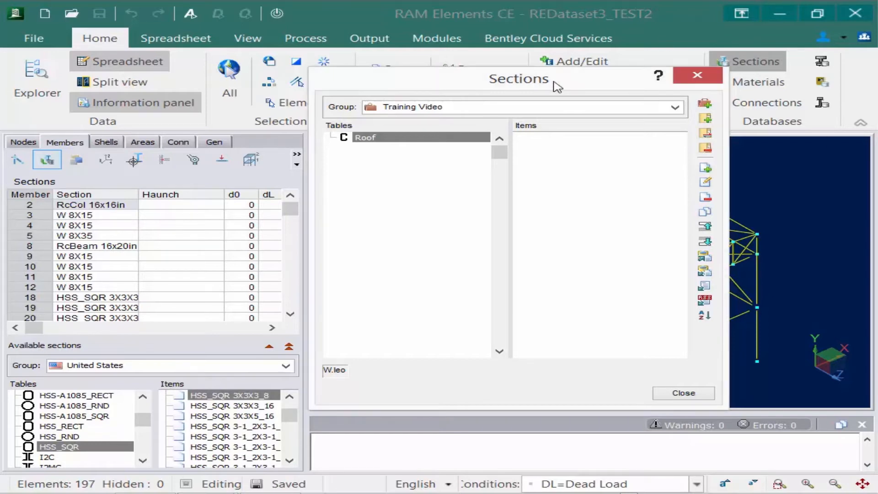
{"action": "mouse_move", "coordinate": [705, 169]}
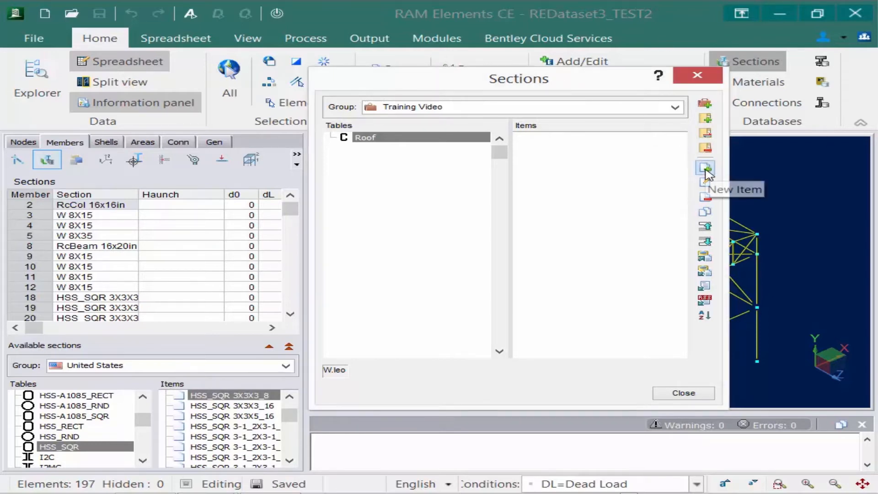
{"action": "mouse_move", "coordinate": [705, 171]}
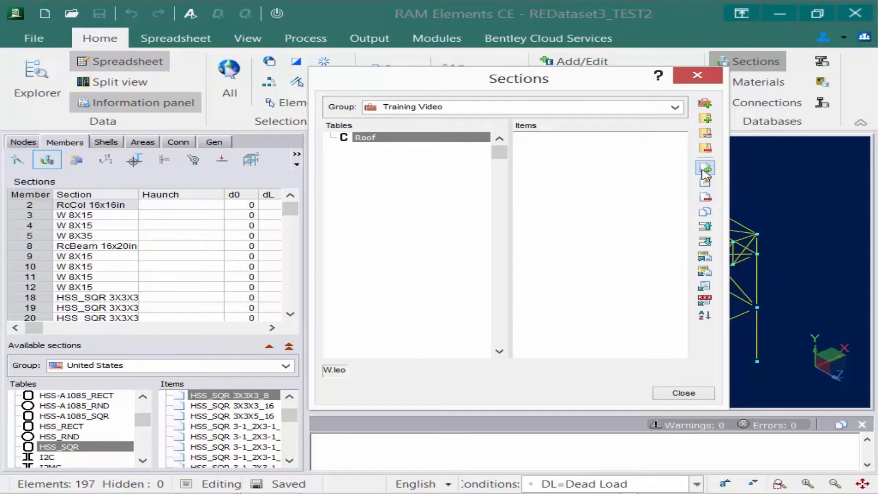
Step: Add a new item to the Roof table named 'Roof 8X4X1'
{"action": "left_click", "coordinate": [704, 169]}
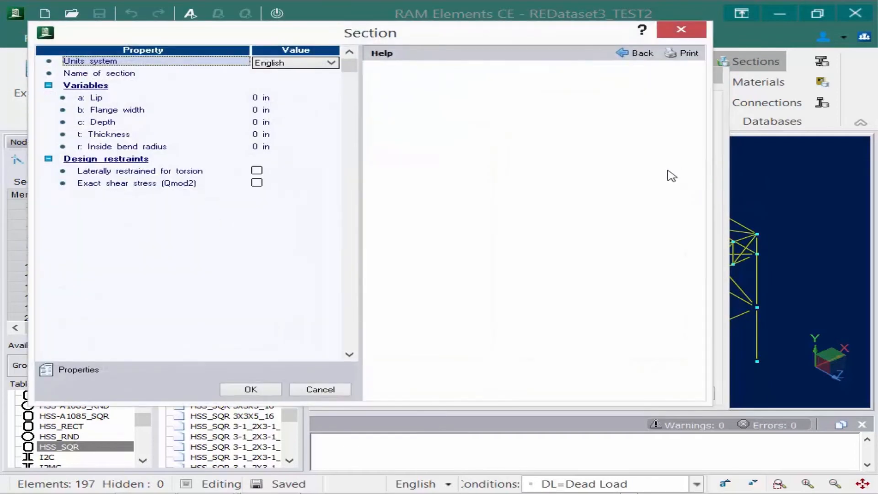
{"action": "left_click", "coordinate": [278, 73]}
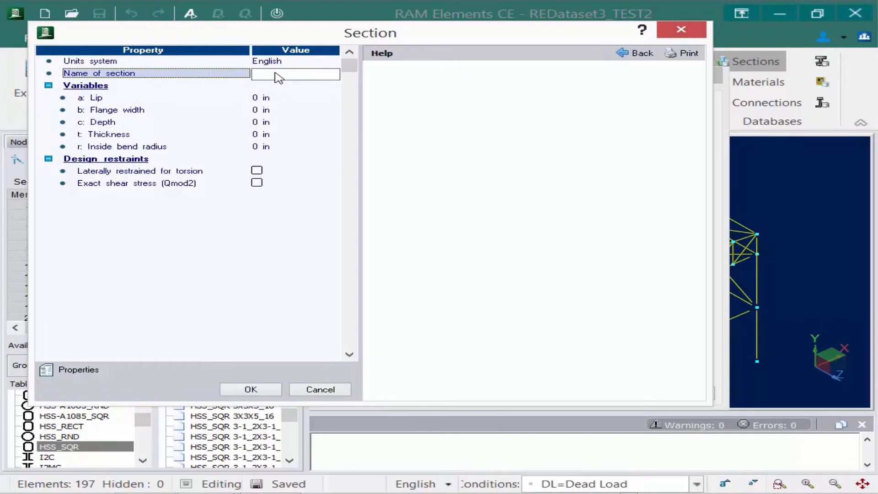
{"action": "type", "text": "Roof"}
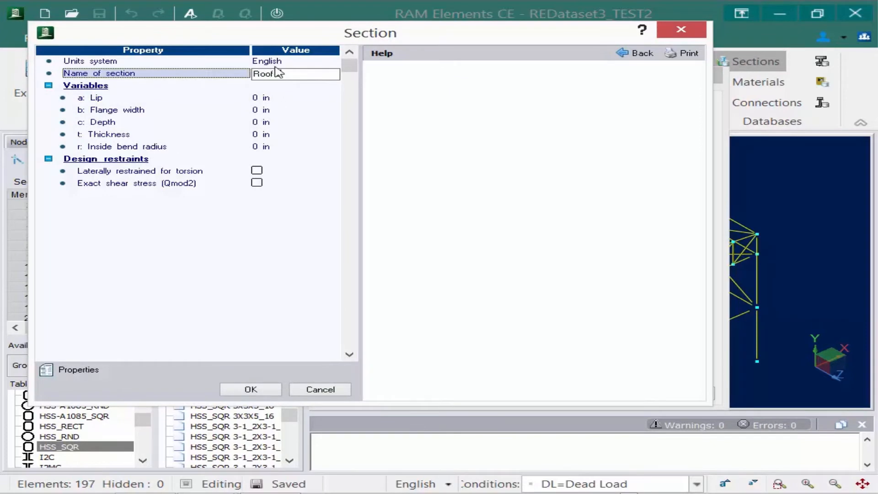
{"action": "type", "text": "X4"}
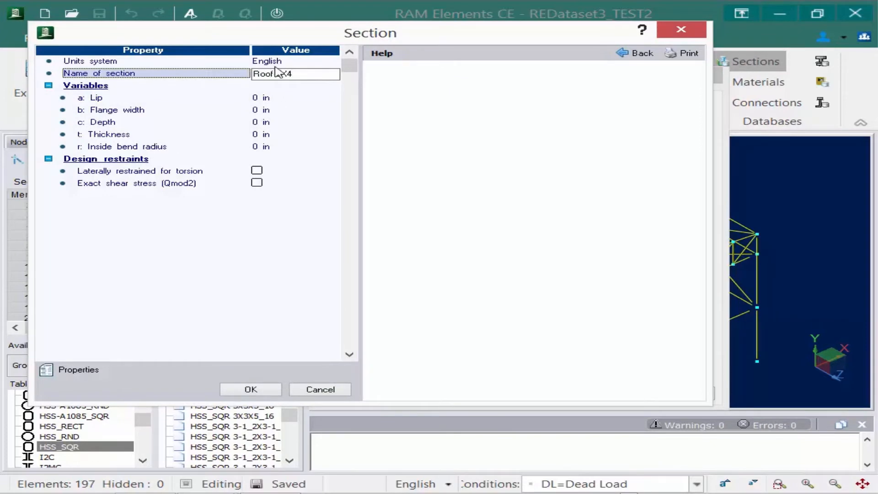
{"action": "type", "text": "X1"}
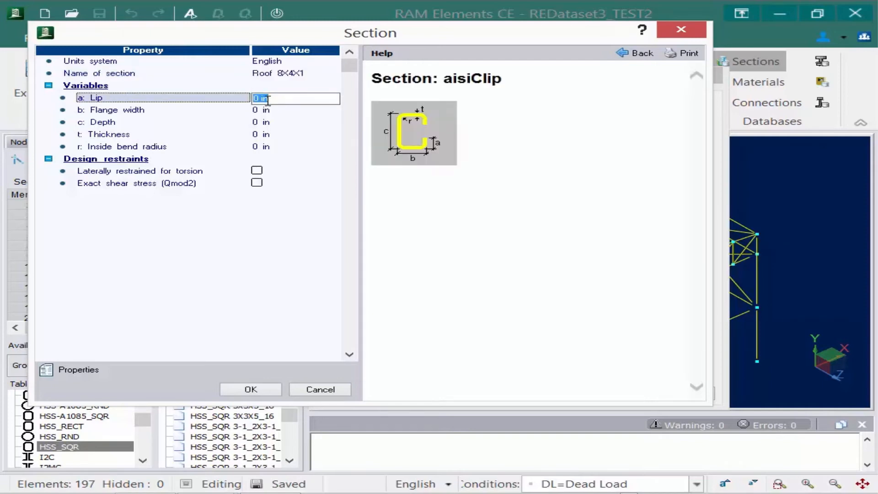
Step: Set lip 1, flange 4, depth 8, thickness and bend radius 0.2, and save the section
{"action": "type", "text": "1"}
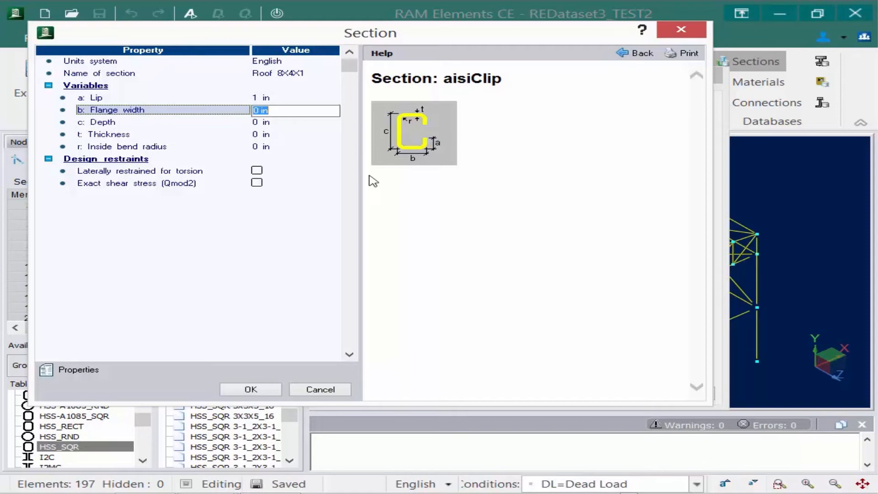
{"action": "mouse_move", "coordinate": [407, 122]}
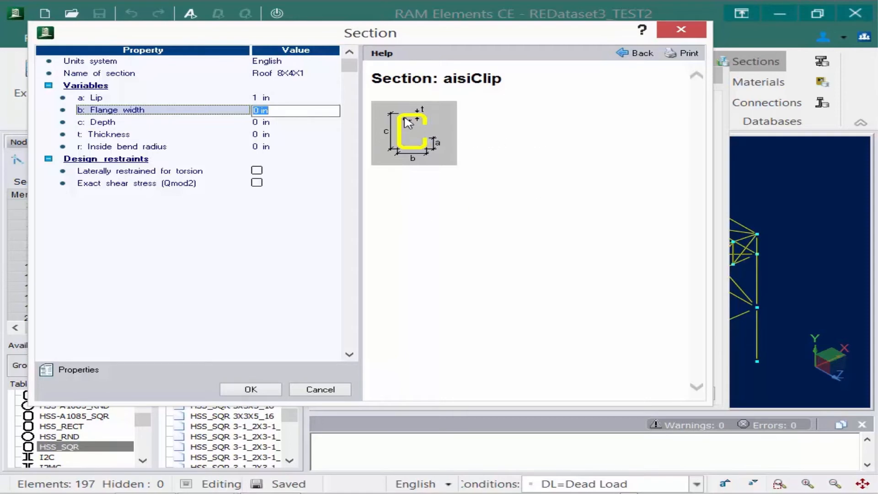
{"action": "mouse_move", "coordinate": [419, 130]}
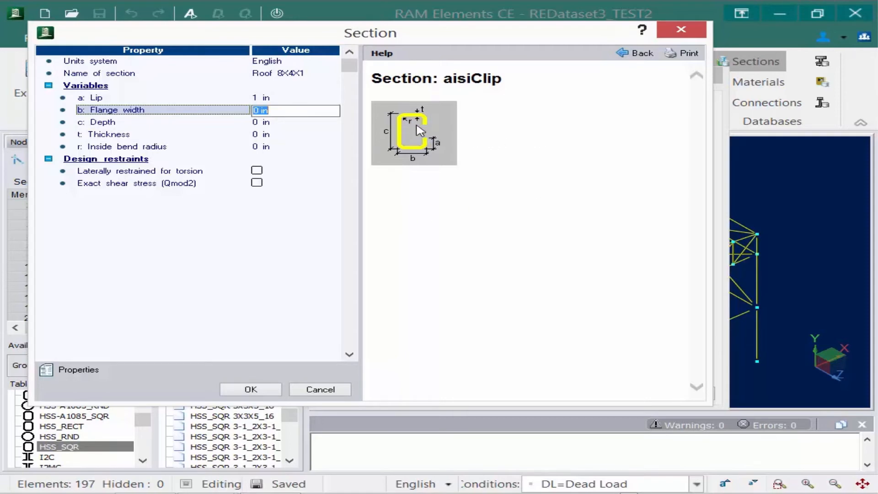
{"action": "type", "text": "4"}
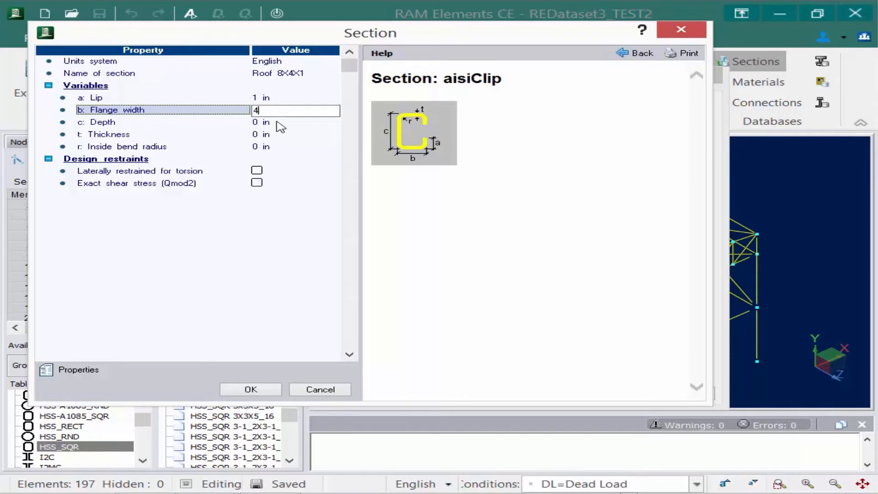
{"action": "left_click", "coordinate": [296, 121]}
{"action": "type", "text": "8"}
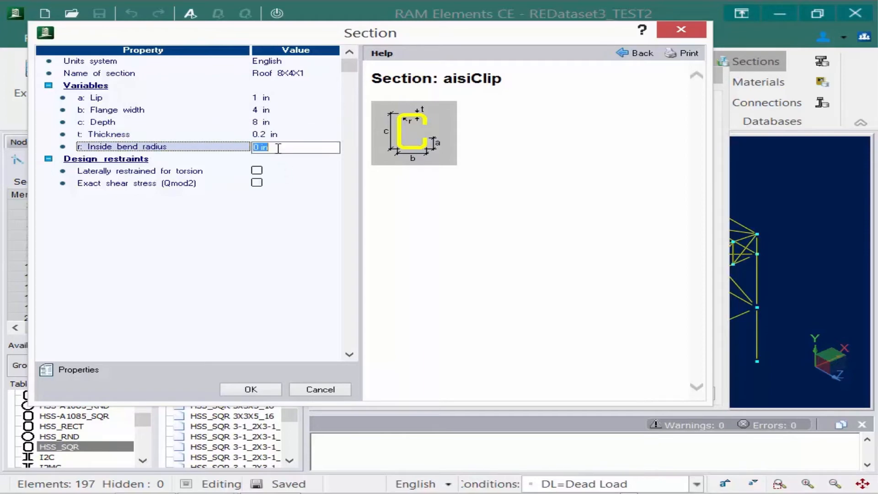
{"action": "type", "text": "0.2"}
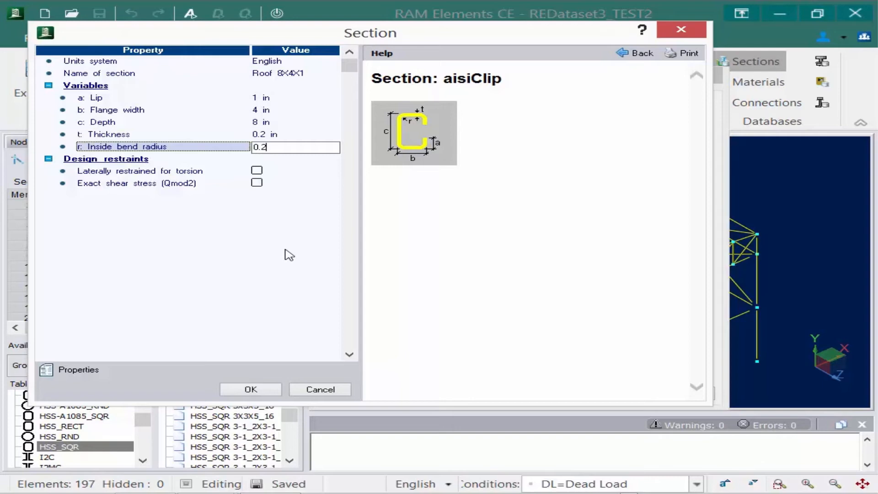
{"action": "left_click", "coordinate": [140, 171]}
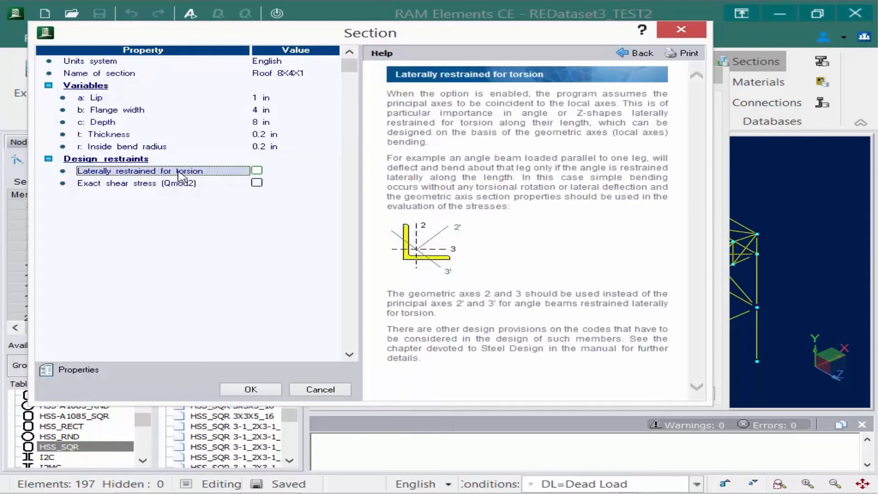
{"action": "left_click", "coordinate": [136, 183]}
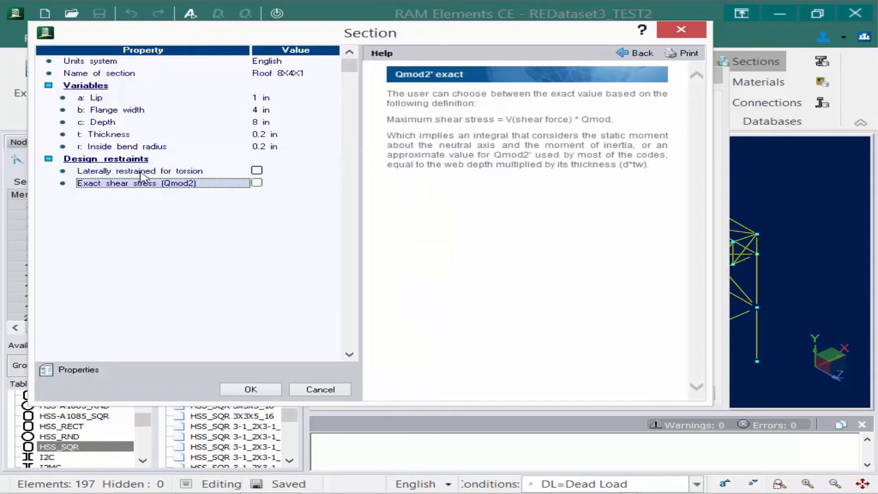
{"action": "left_click", "coordinate": [140, 171]}
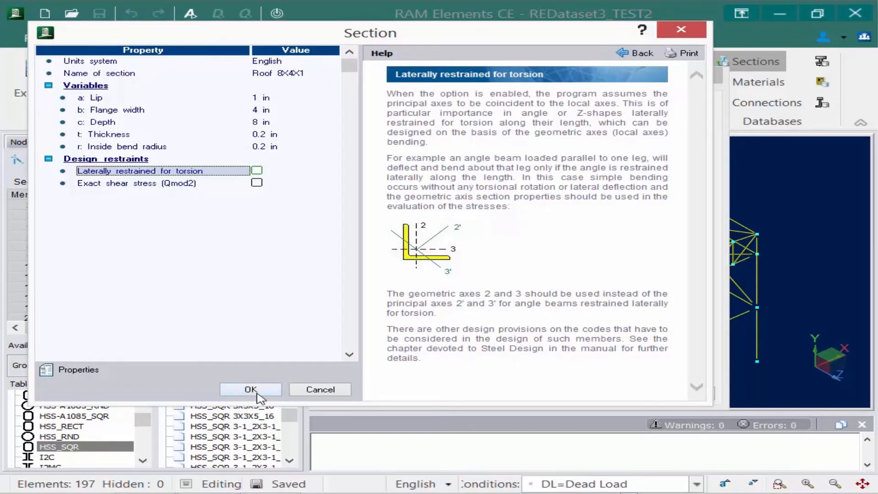
{"action": "left_click", "coordinate": [251, 390]}
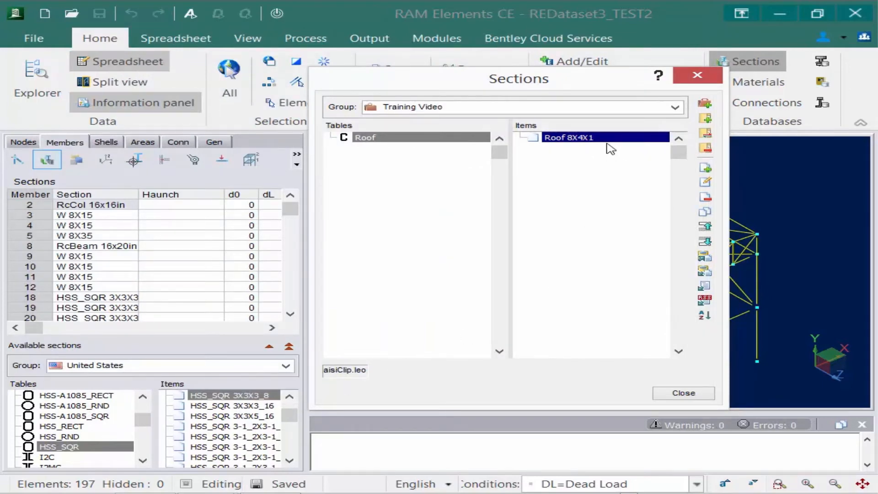
{"action": "mouse_move", "coordinate": [457, 202]}
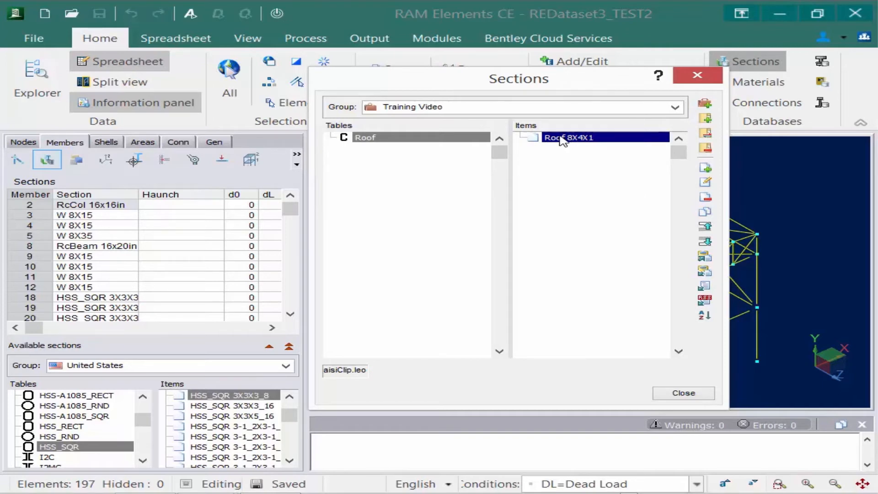
{"action": "mouse_move", "coordinate": [585, 208]}
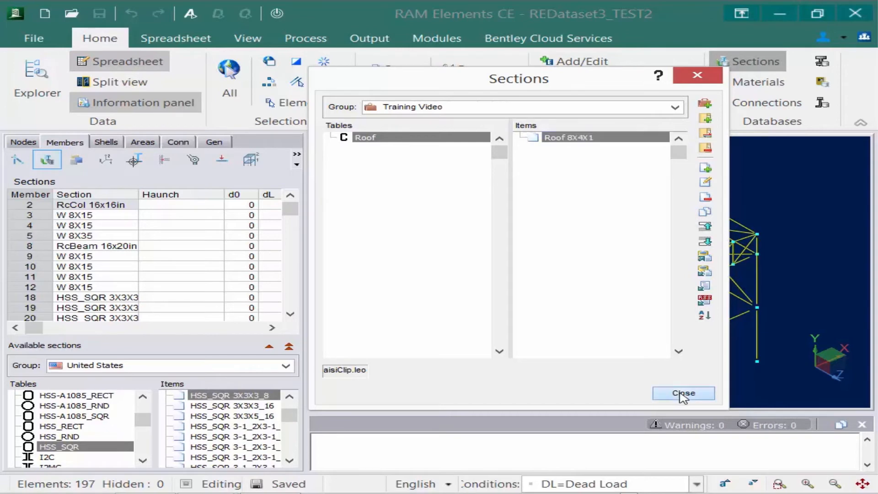
Step: Close the Sections database so Roof 8X4X1 becomes available in the model
{"action": "left_click", "coordinate": [682, 392]}
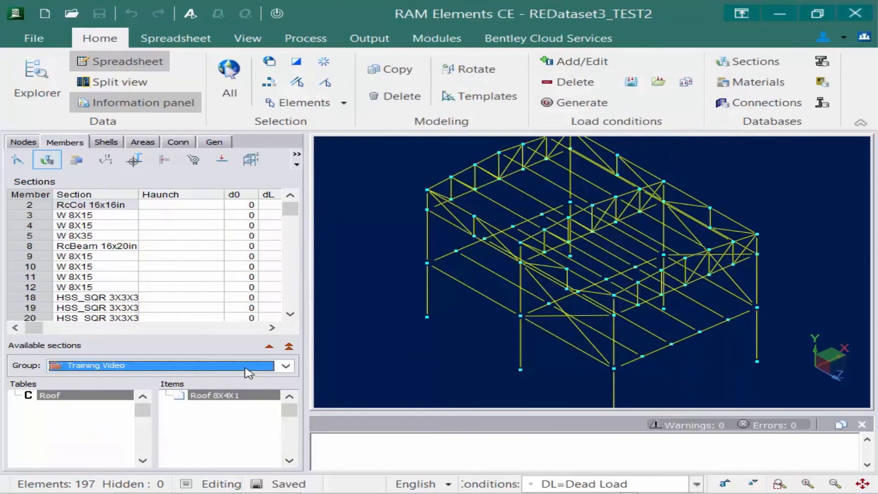
{"action": "left_click", "coordinate": [284, 365]}
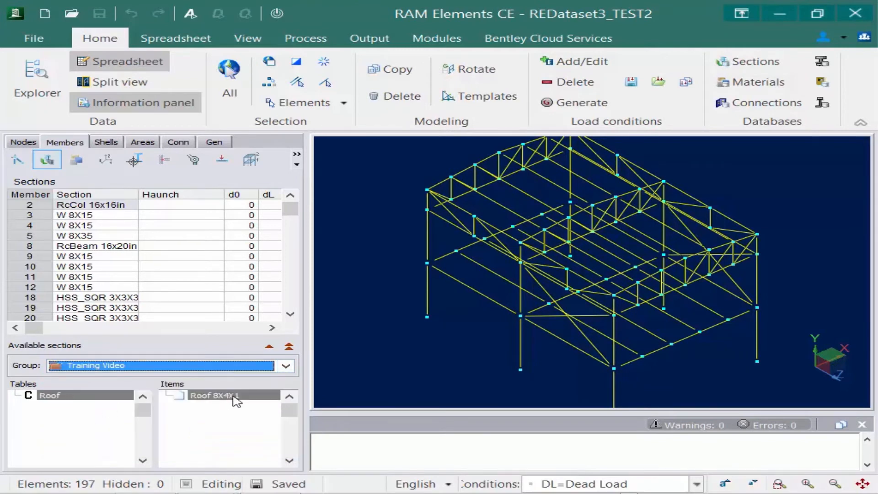
{"action": "mouse_move", "coordinate": [235, 390]}
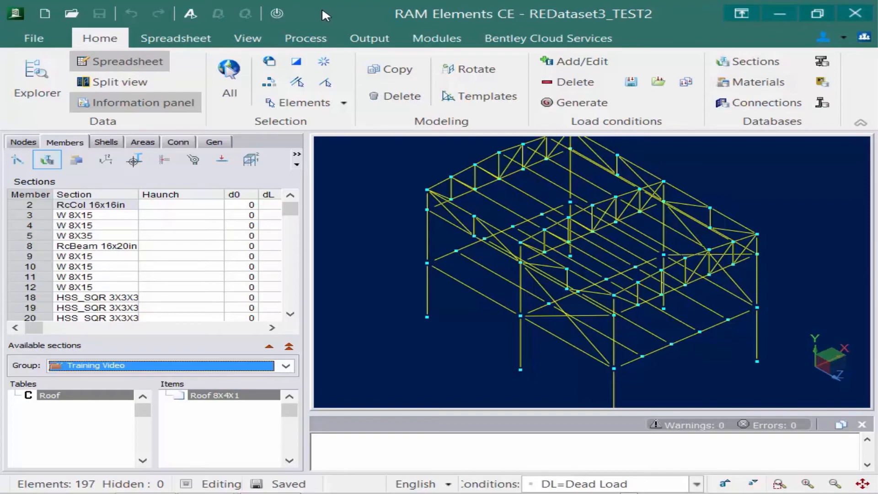
{"action": "left_click", "coordinate": [33, 38]}
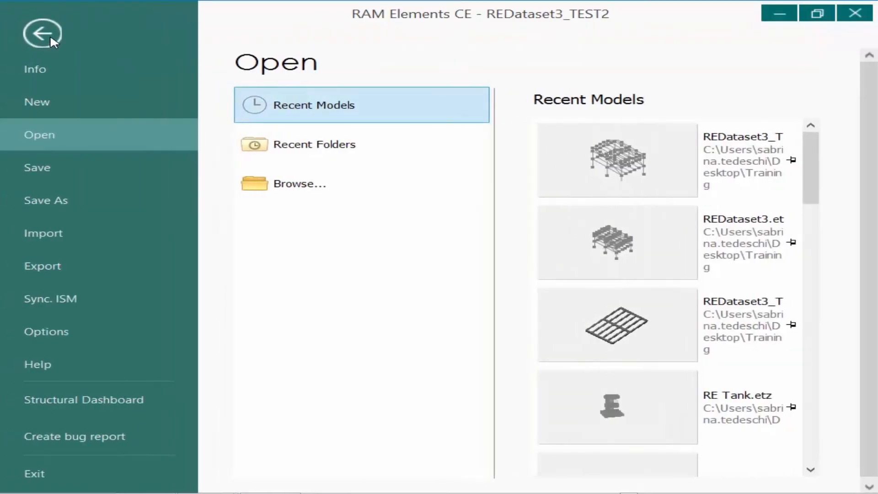
{"action": "mouse_move", "coordinate": [47, 206]}
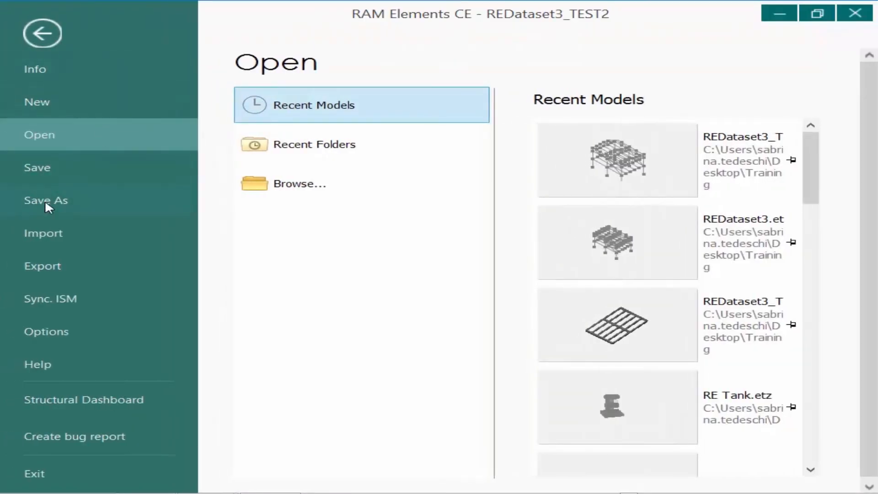
{"action": "left_click", "coordinate": [46, 200]}
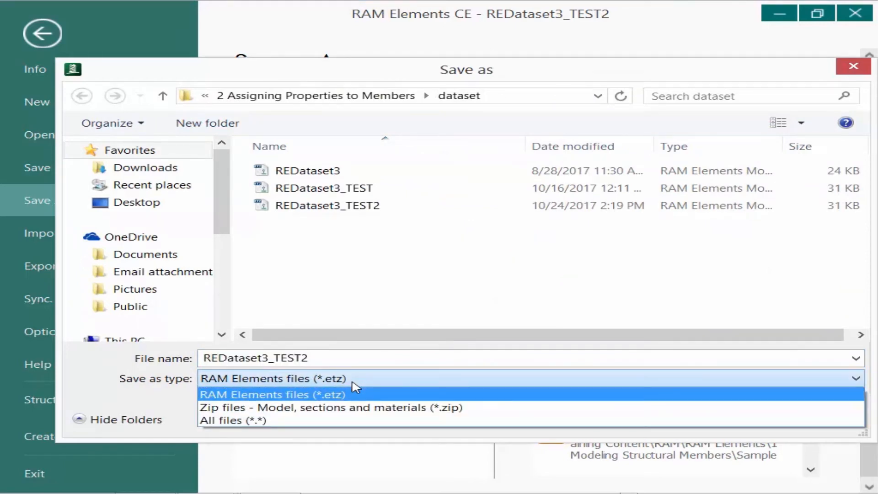
{"action": "left_click", "coordinate": [330, 407]}
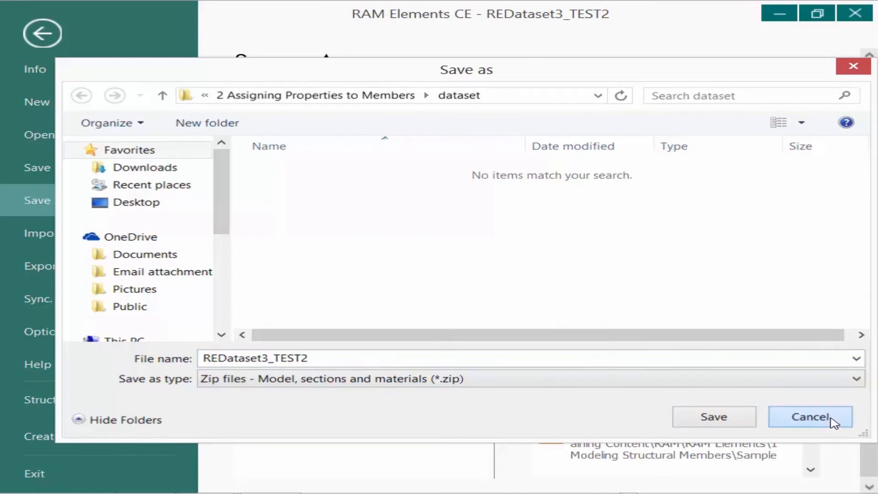
{"action": "left_click", "coordinate": [810, 417]}
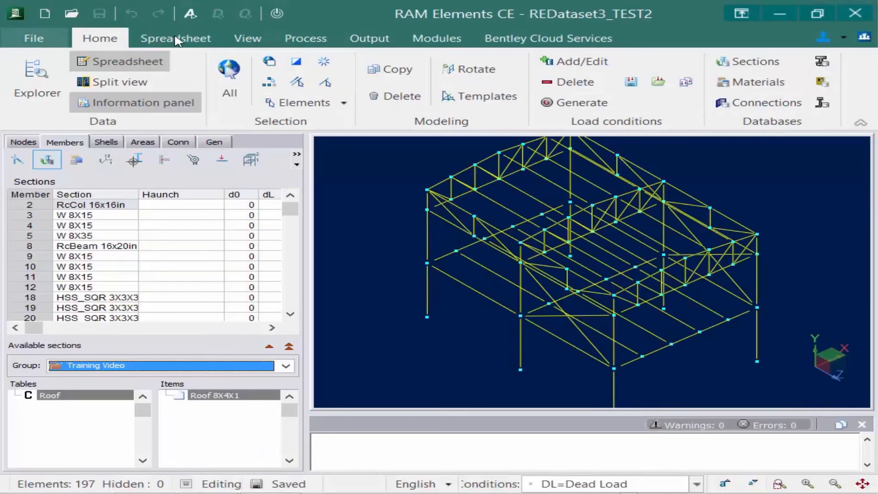
{"action": "mouse_move", "coordinate": [388, 21]}
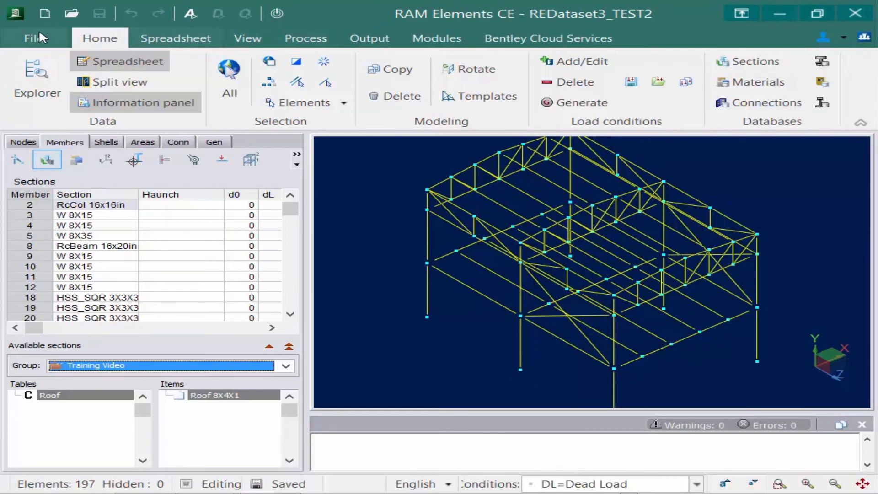
{"action": "mouse_move", "coordinate": [414, 15]}
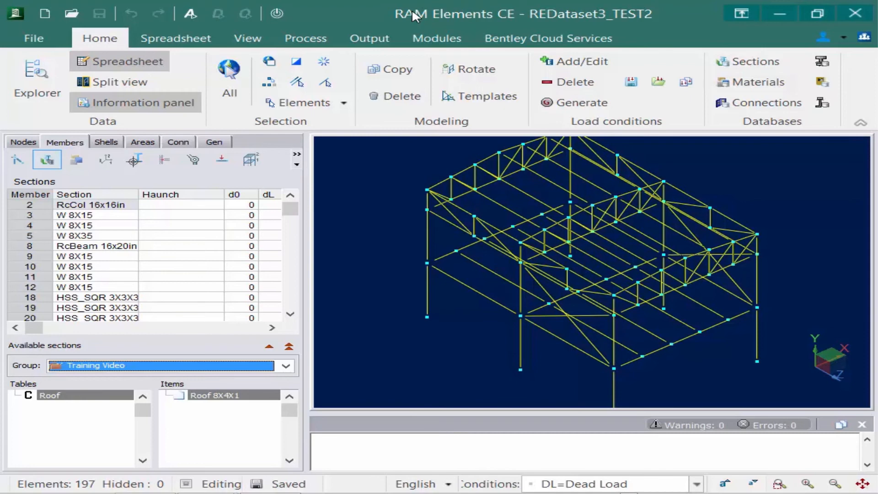
{"action": "mouse_move", "coordinate": [33, 38]}
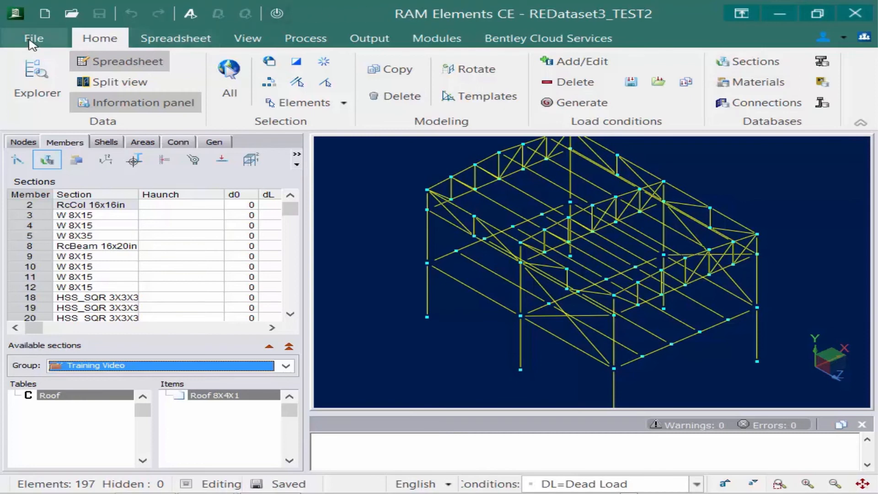
{"action": "mouse_move", "coordinate": [33, 39]}
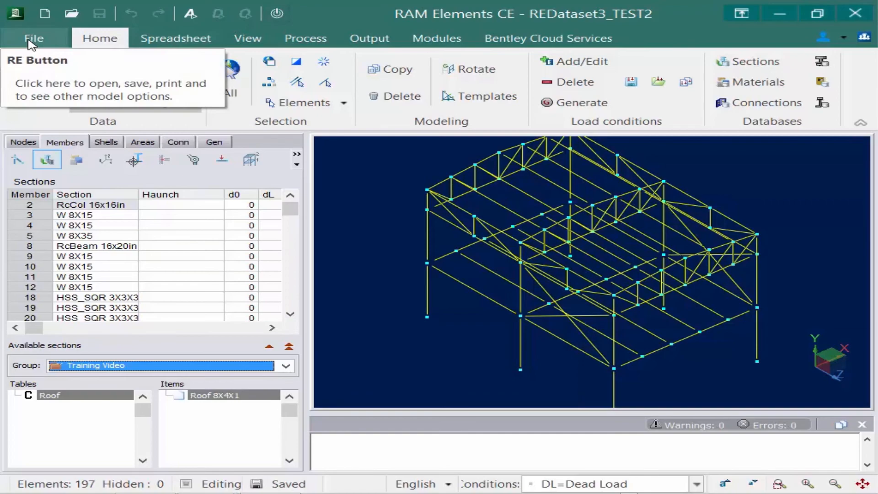
{"action": "left_click", "coordinate": [33, 38]}
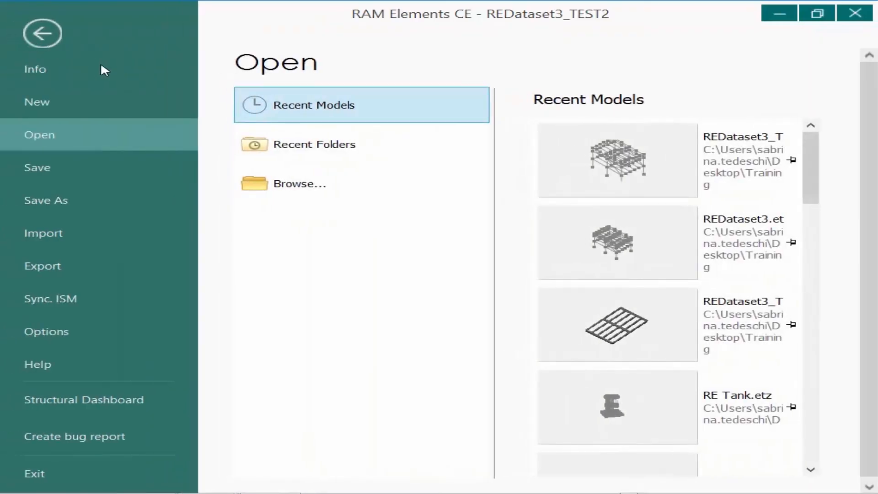
{"action": "mouse_move", "coordinate": [64, 338]}
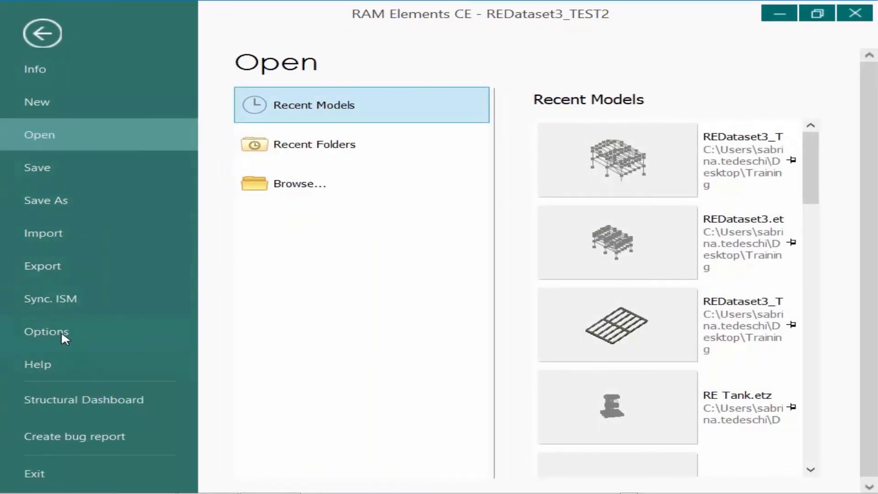
{"action": "left_click", "coordinate": [46, 331]}
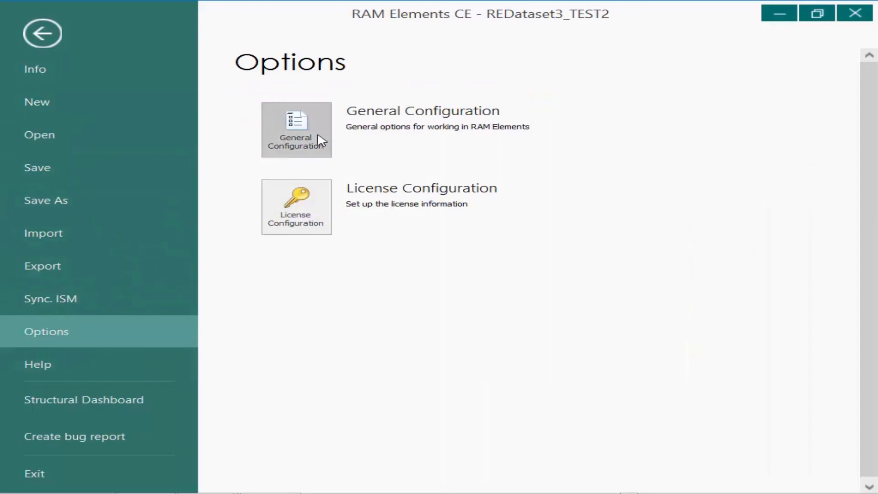
{"action": "left_click", "coordinate": [295, 129]}
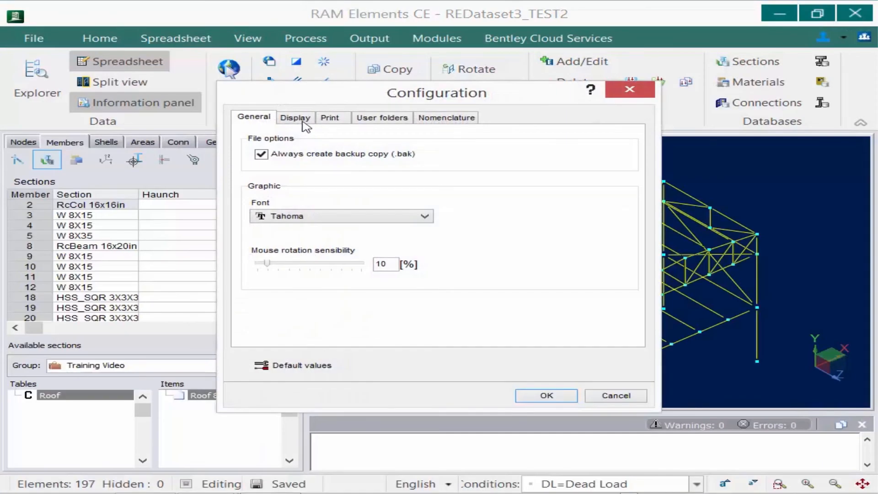
{"action": "left_click", "coordinate": [382, 118]}
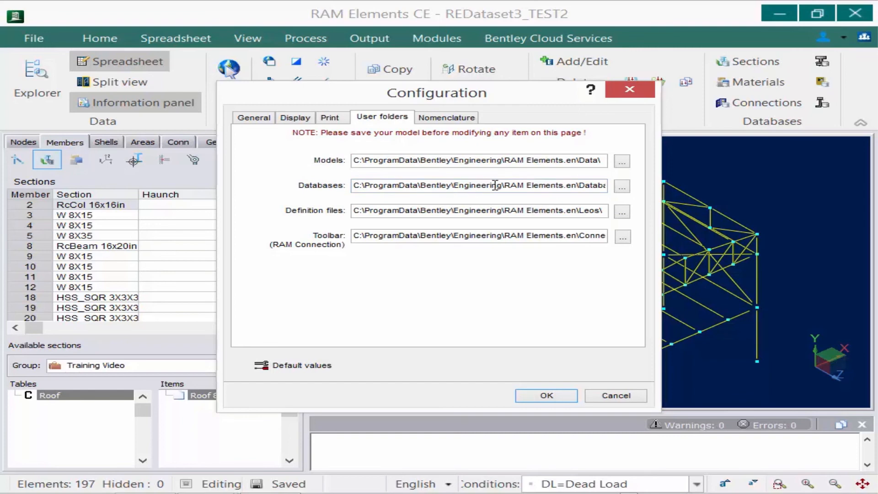
{"action": "mouse_move", "coordinate": [532, 185]}
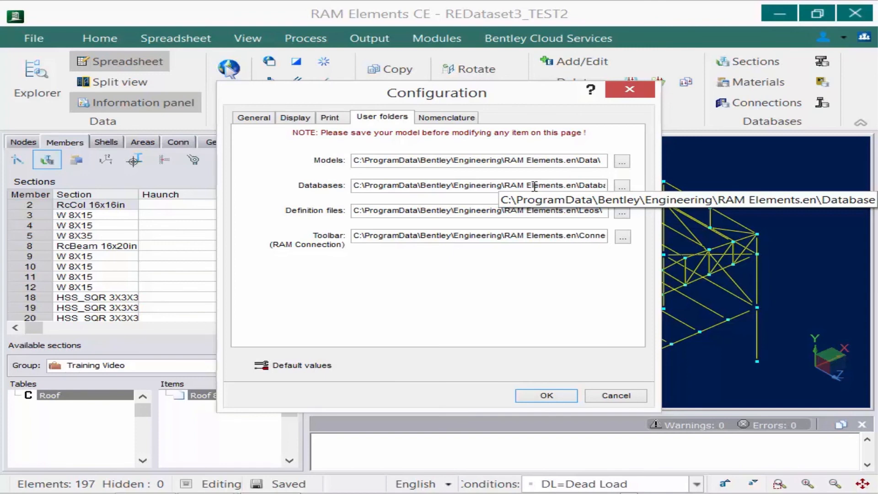
{"action": "mouse_move", "coordinate": [532, 186]}
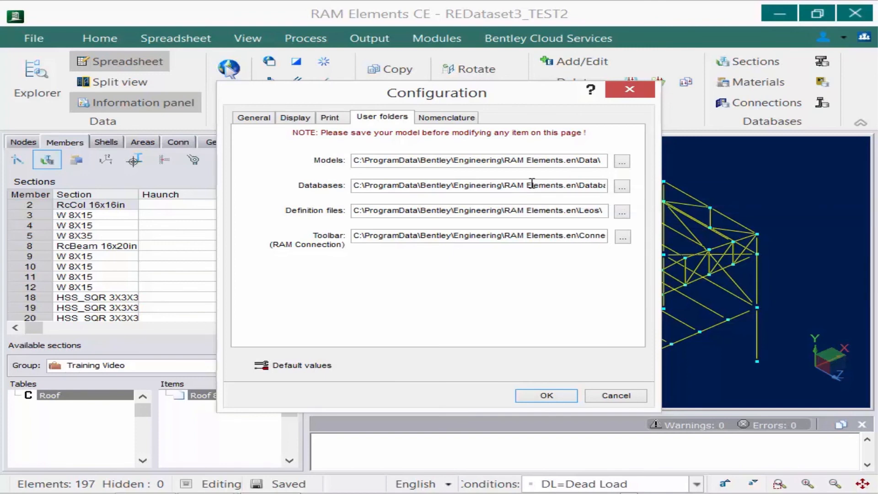
{"action": "left_click", "coordinate": [622, 186]}
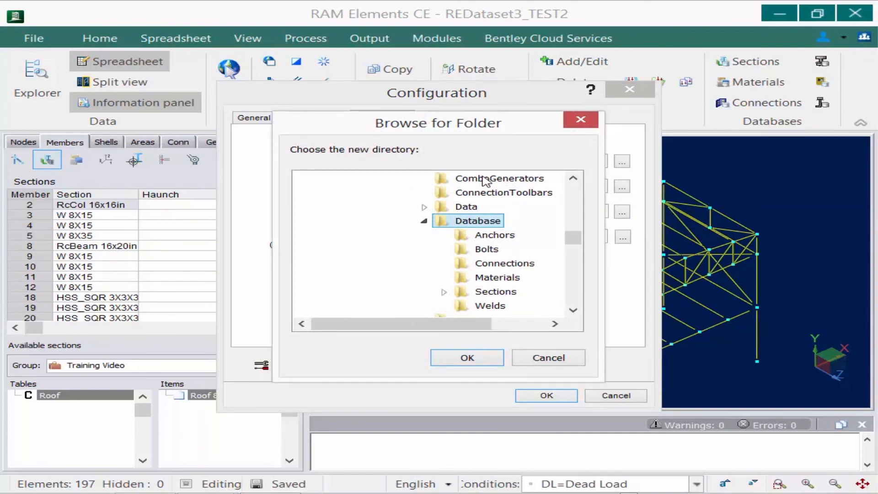
{"action": "mouse_move", "coordinate": [500, 181]}
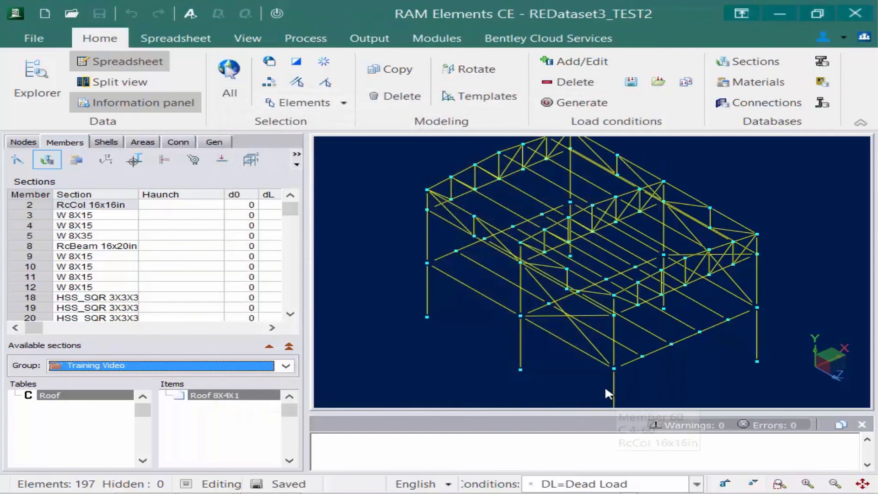
{"action": "mouse_move", "coordinate": [353, 225]}
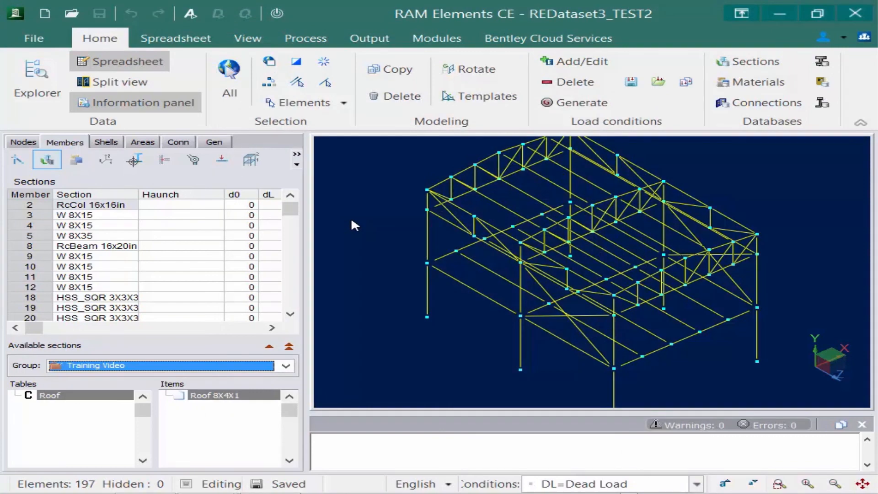
{"action": "mouse_move", "coordinate": [757, 82]}
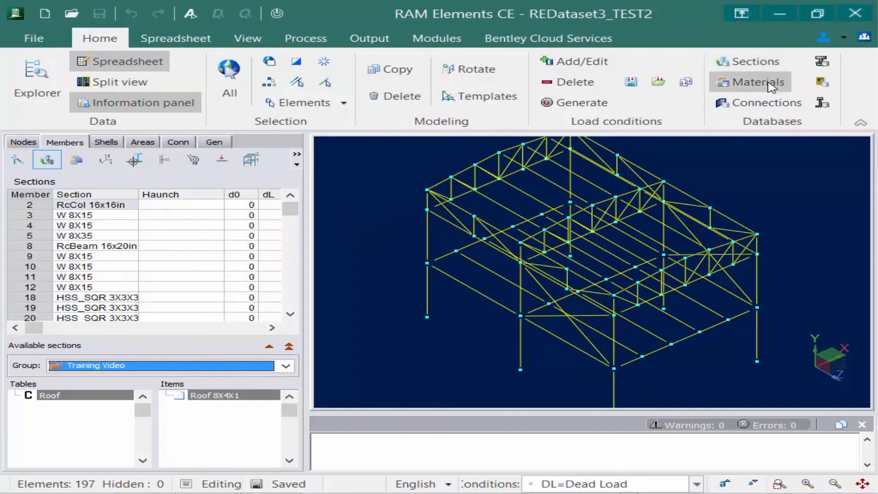
{"action": "left_click", "coordinate": [757, 81]}
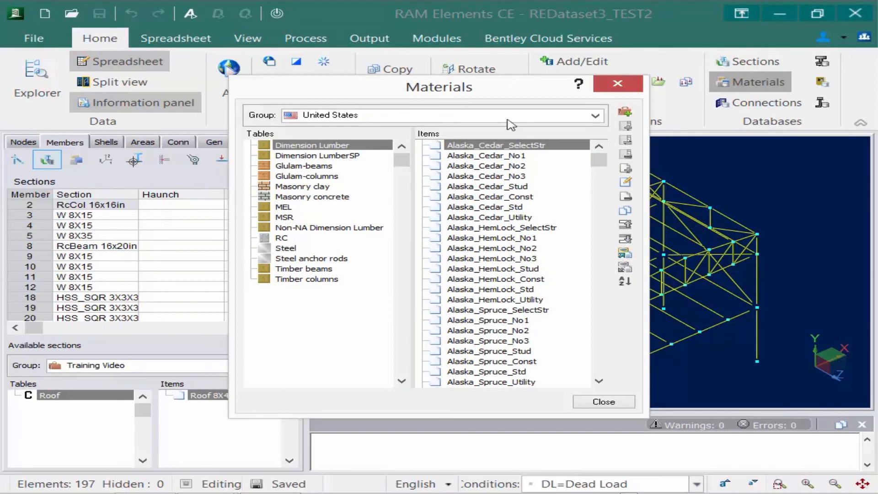
{"action": "mouse_move", "coordinate": [268, 118]}
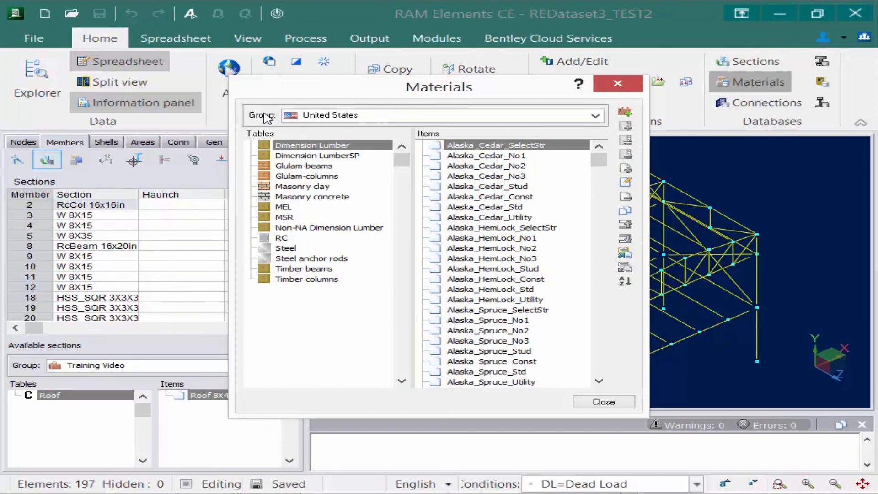
{"action": "mouse_move", "coordinate": [617, 84]}
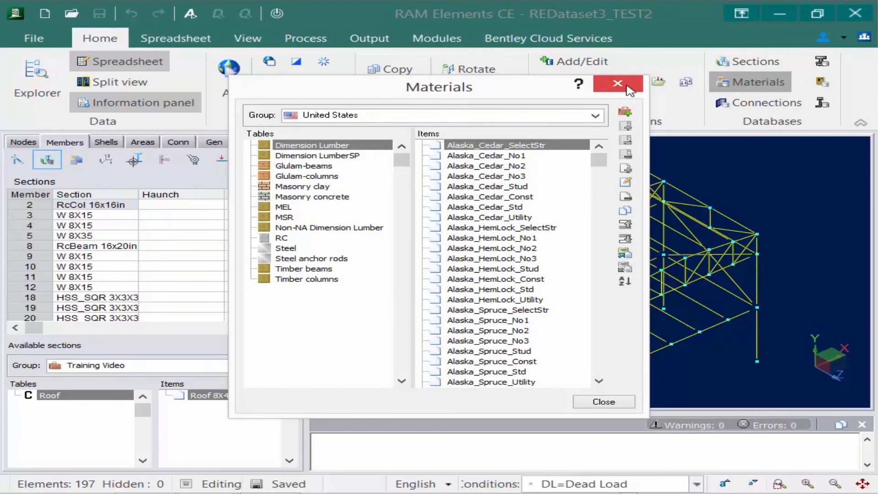
{"action": "left_click", "coordinate": [616, 84]}
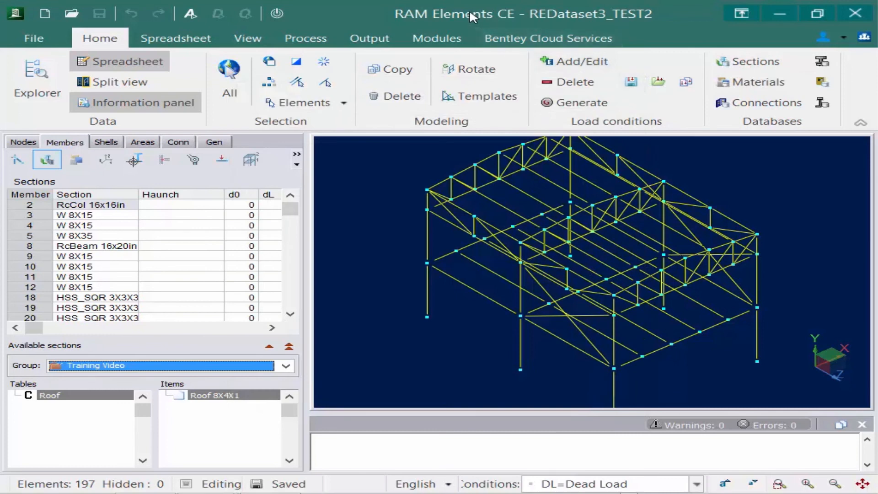